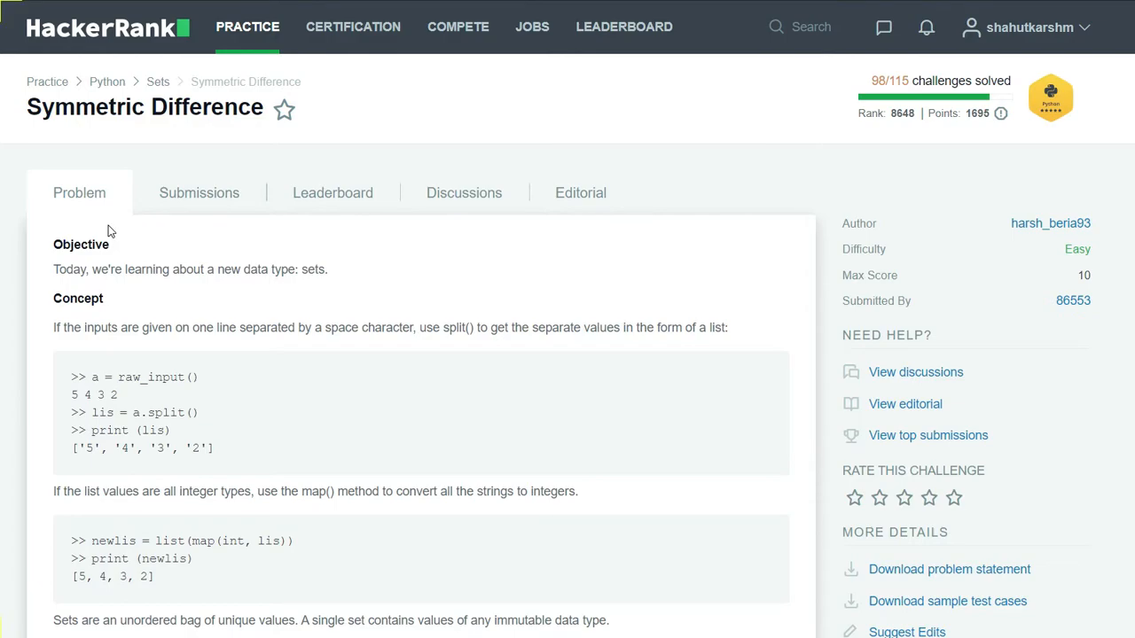
# Step: Review the symmetric-difference problem statement and its example sets a and b
pyautogui.scroll(-3)
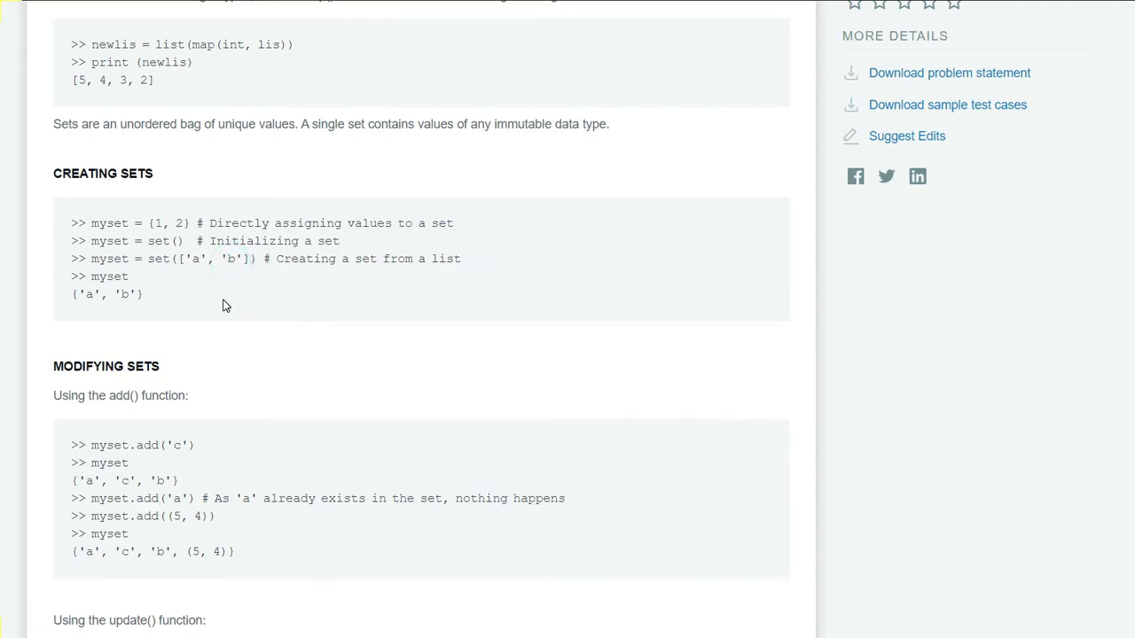
pyautogui.scroll(-3)
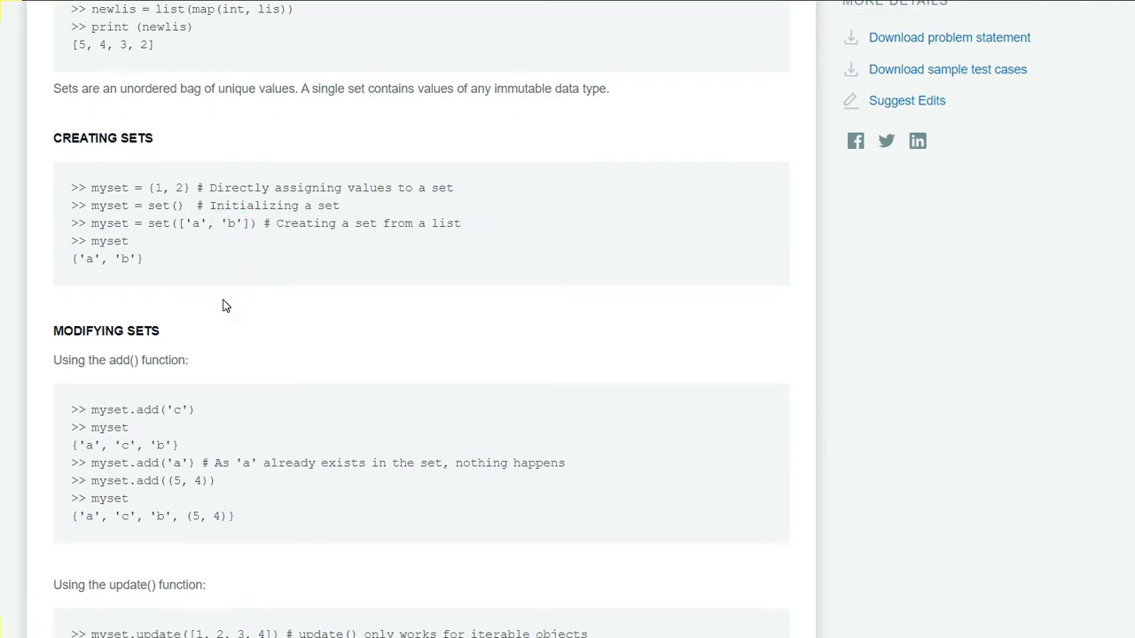
pyautogui.scroll(-3)
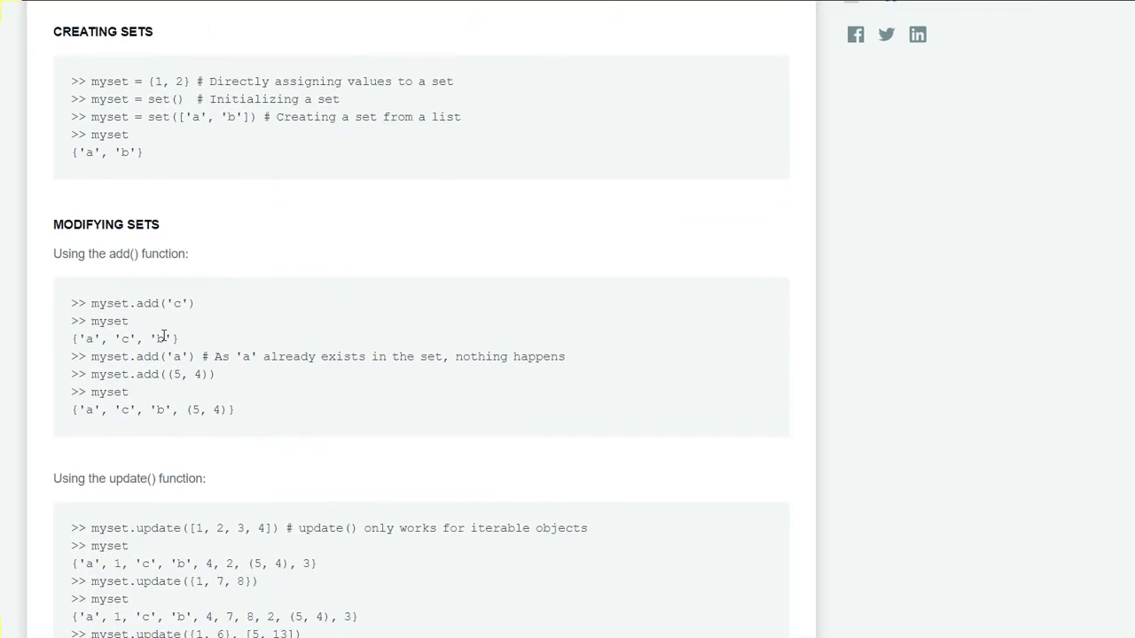
pyautogui.scroll(-3)
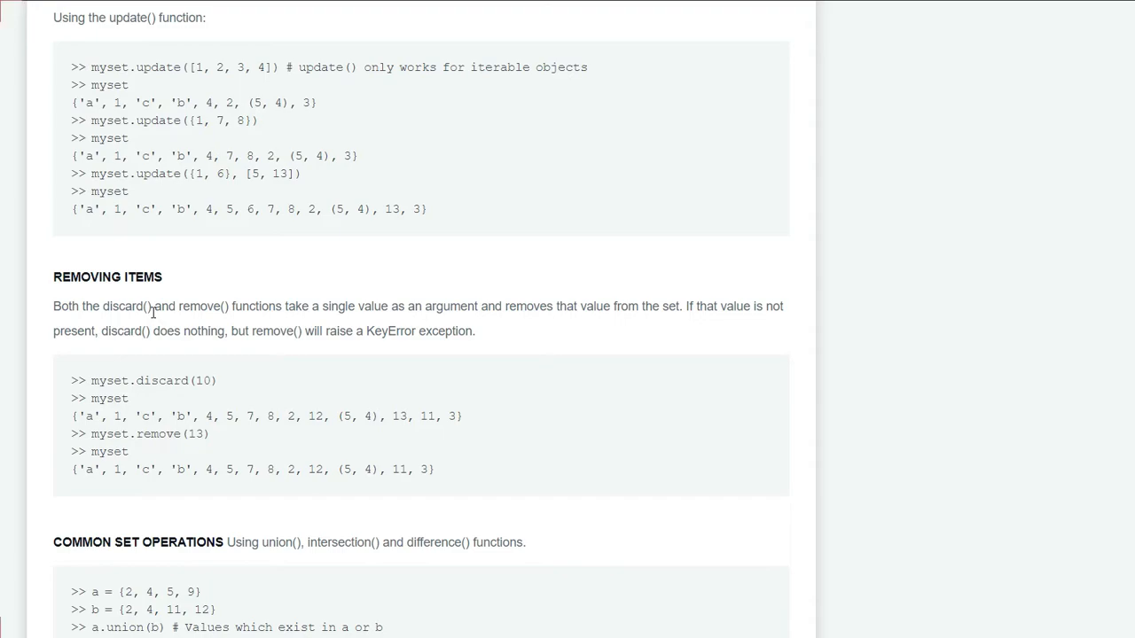
pyautogui.scroll(-3)
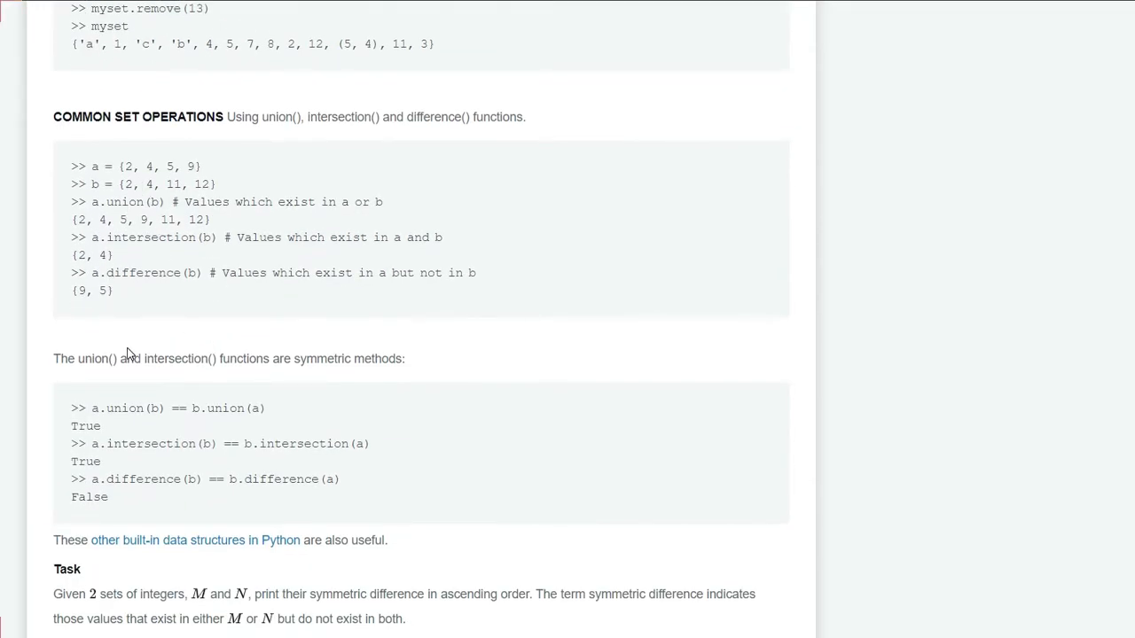
pyautogui.moveTo(280, 110)
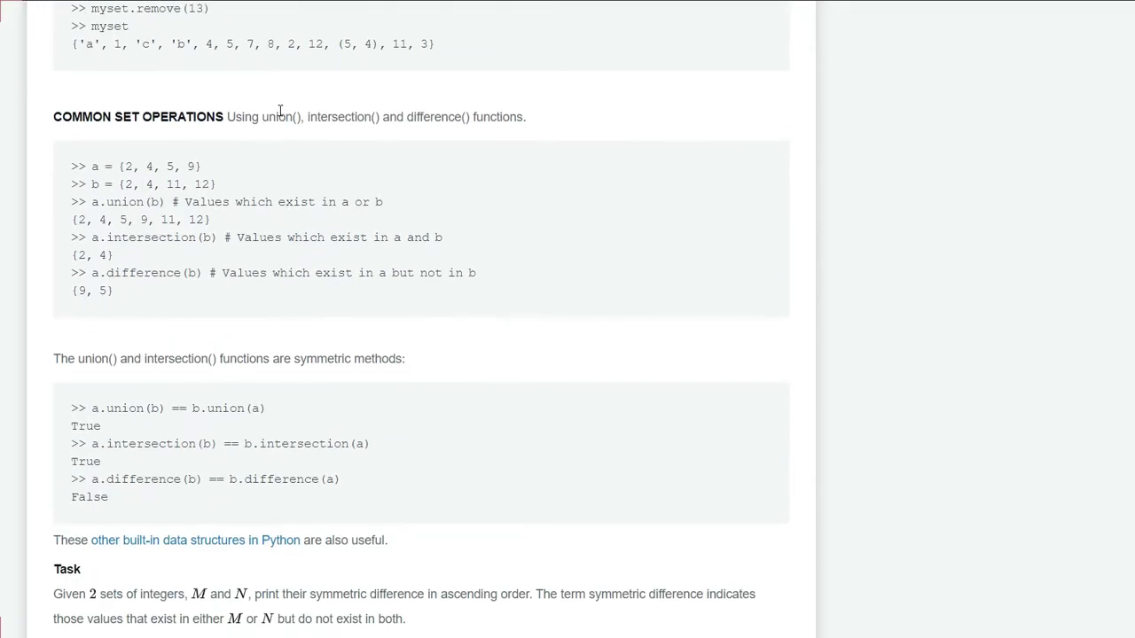
pyautogui.moveTo(404, 163)
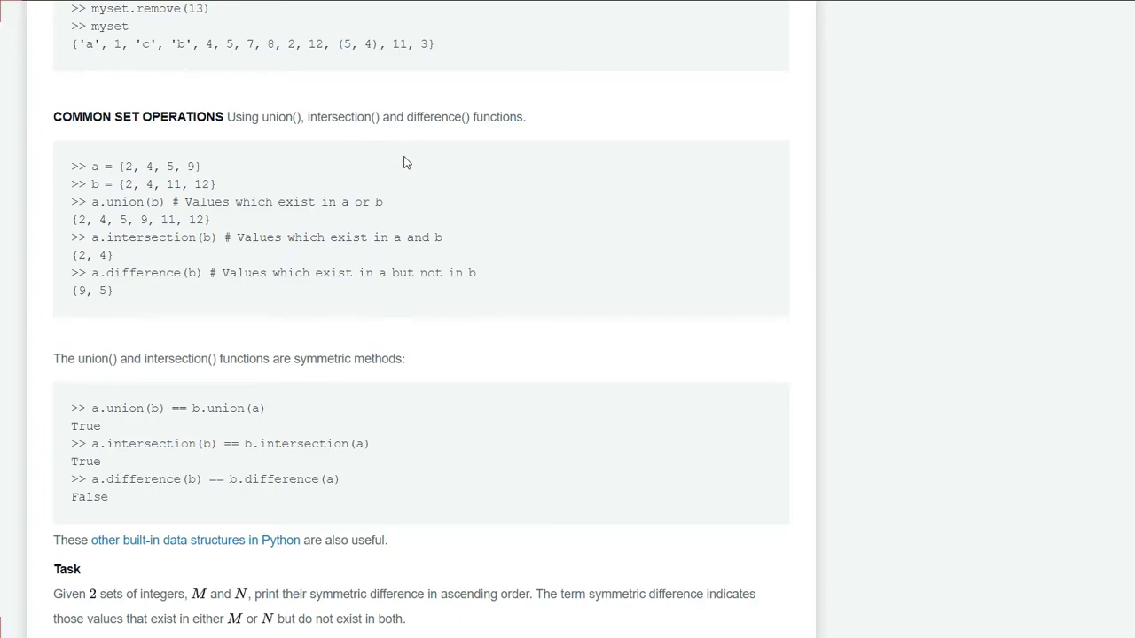
pyautogui.scroll(-3)
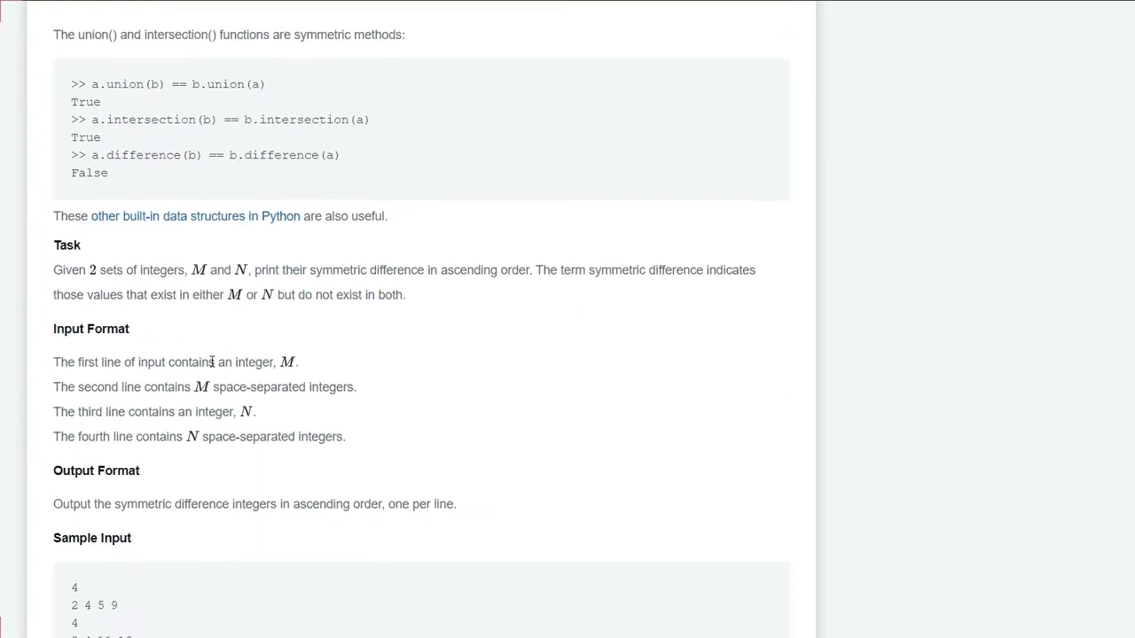
pyautogui.scroll(-3)
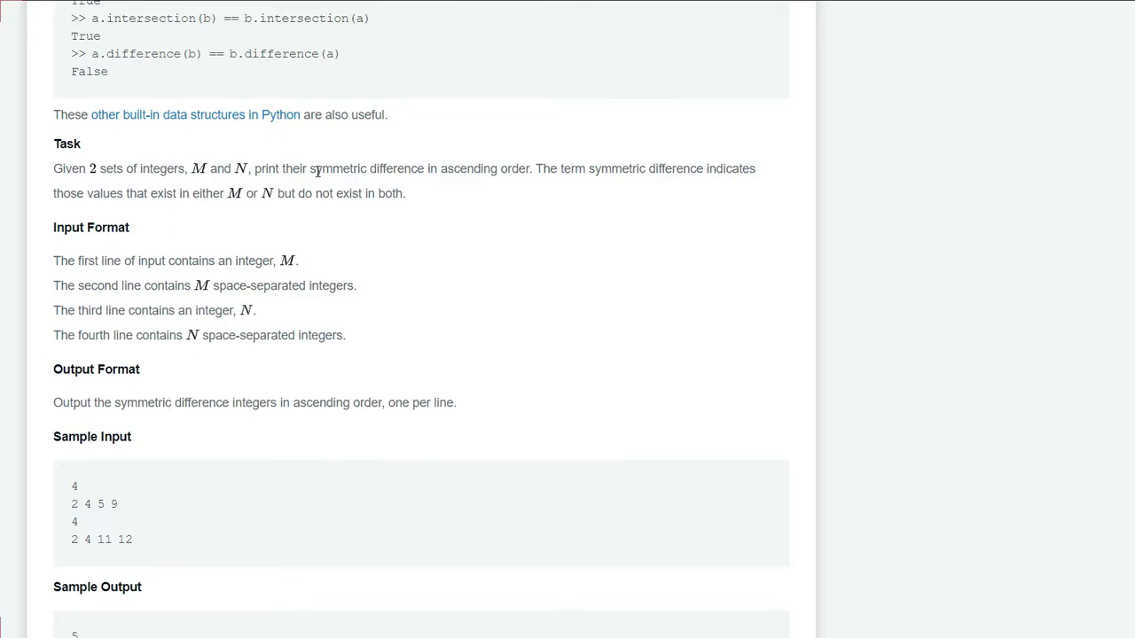
pyautogui.moveTo(479, 188)
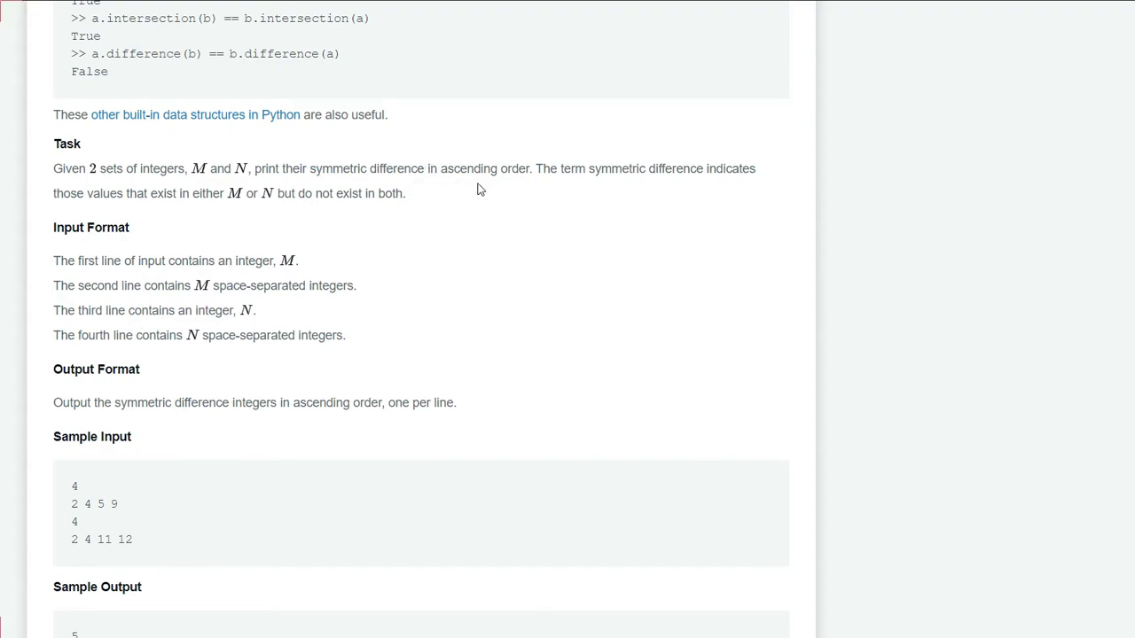
pyautogui.moveTo(526, 190)
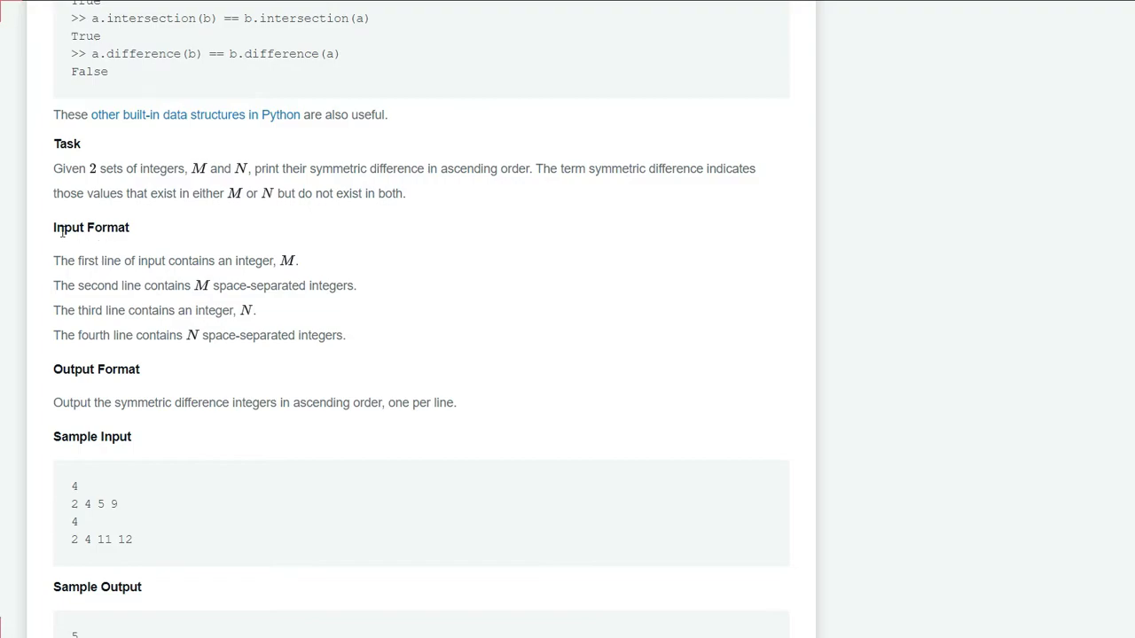
pyautogui.moveTo(234, 211)
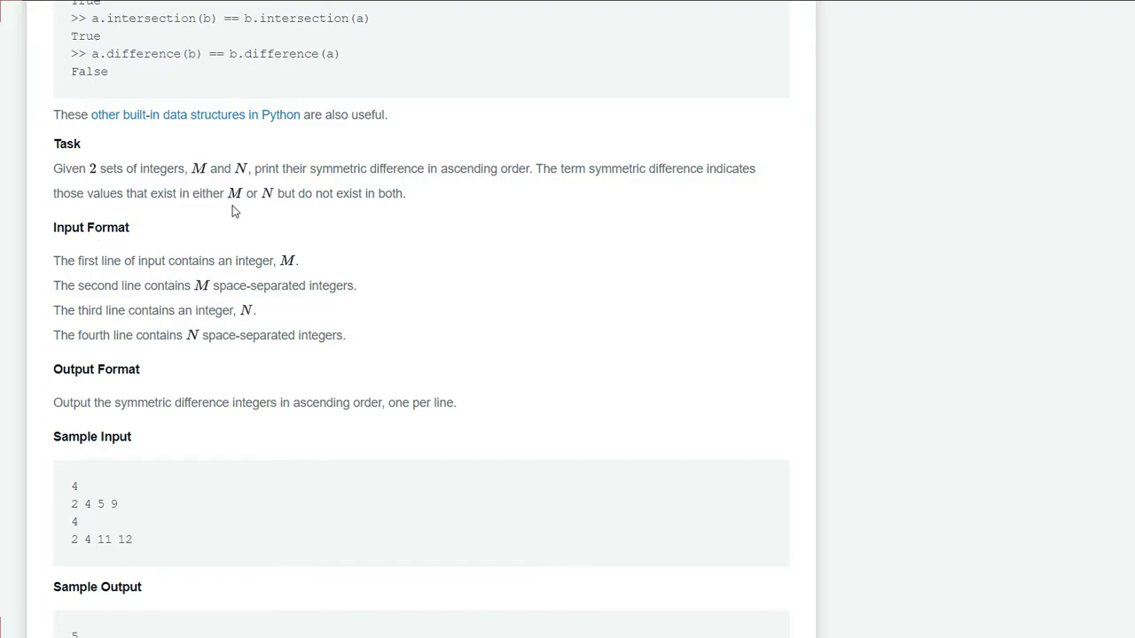
pyautogui.moveTo(308, 213)
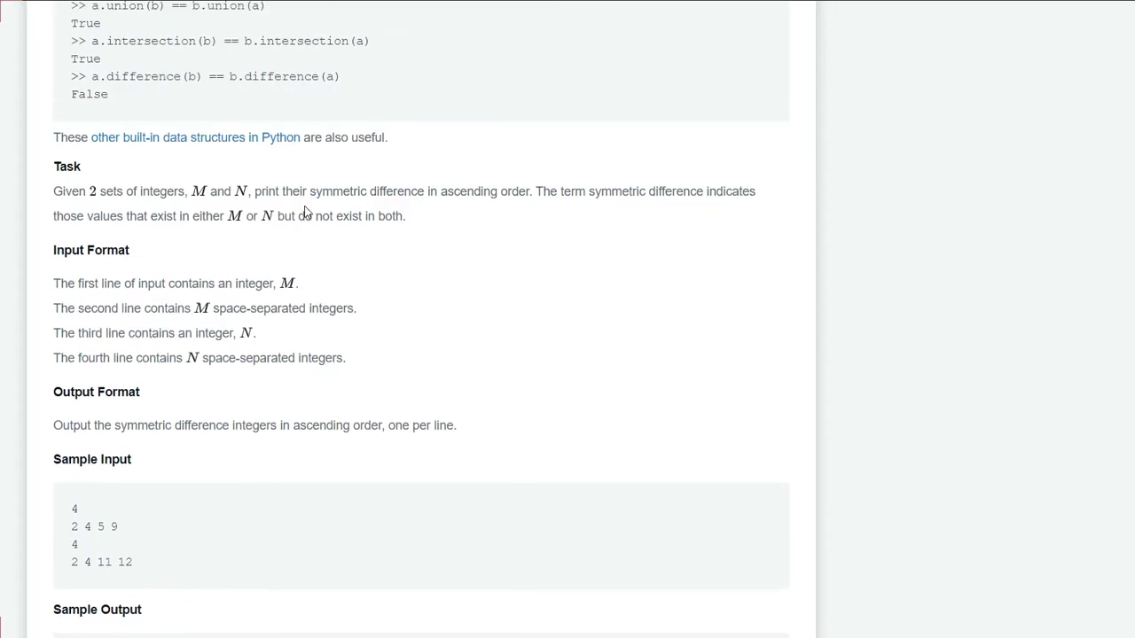
pyautogui.scroll(3)
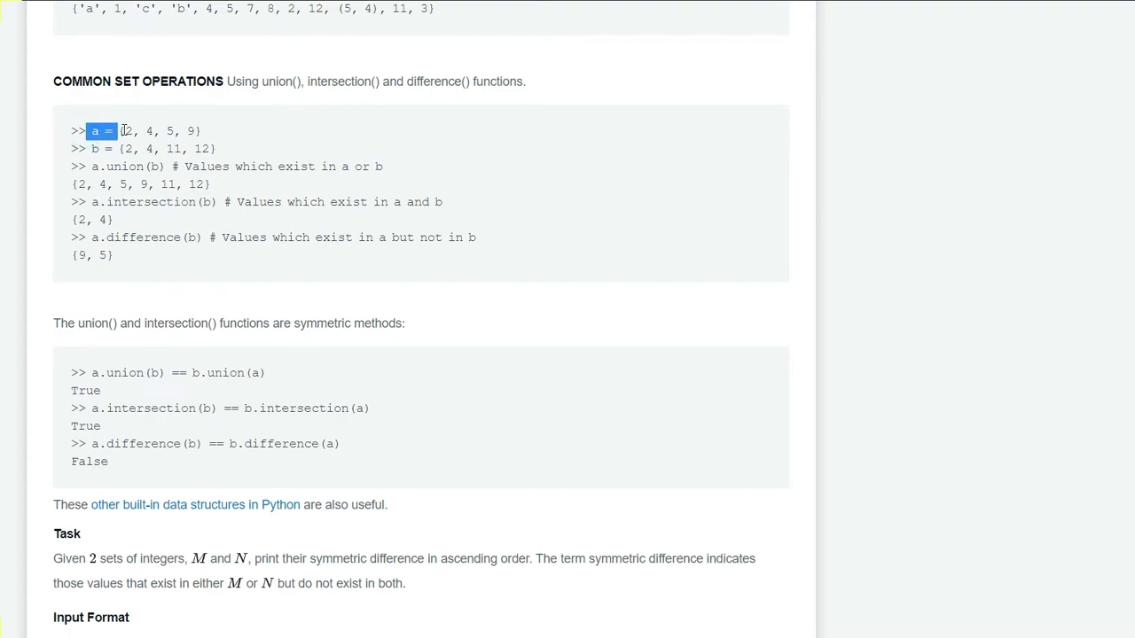
pyautogui.moveTo(89, 131); pyautogui.dragTo(202, 131)
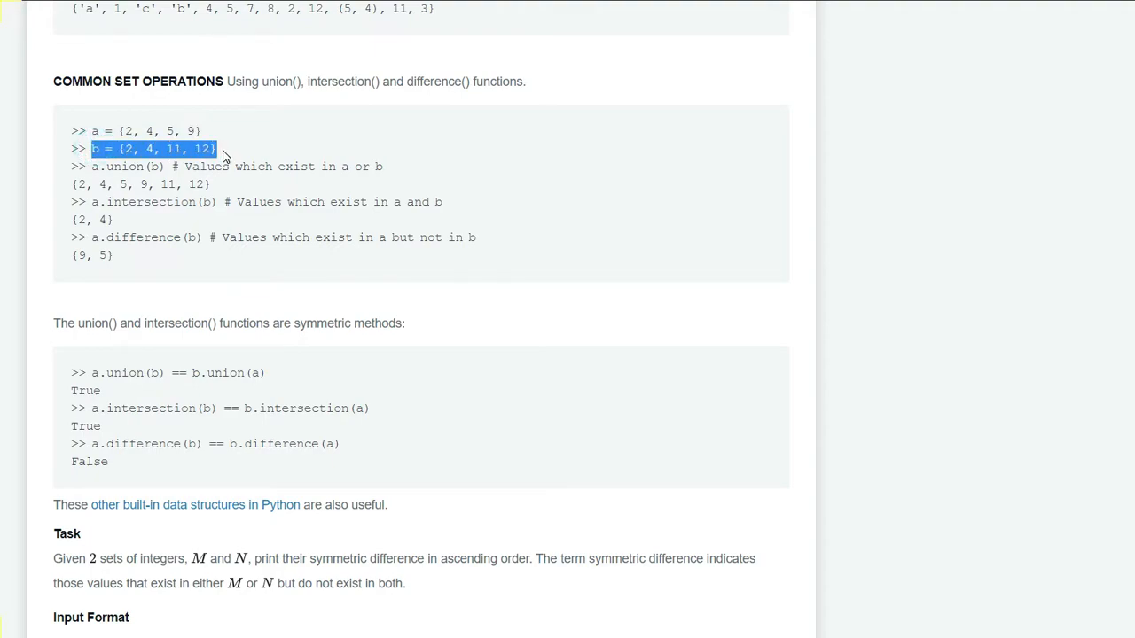
pyautogui.click(110, 225)
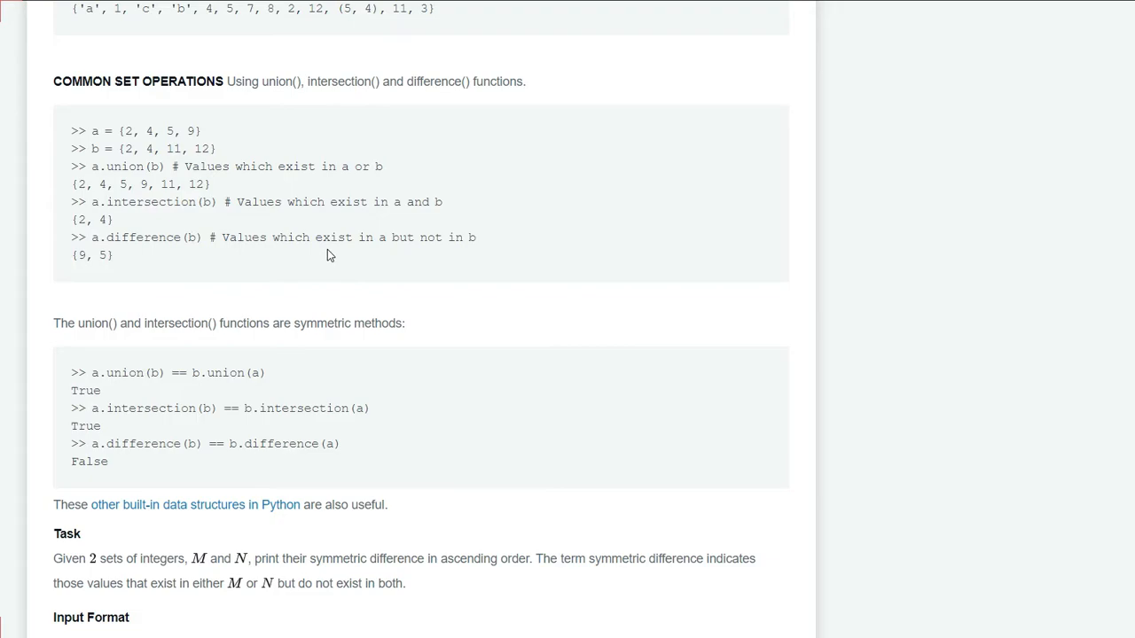
pyautogui.moveTo(348, 255)
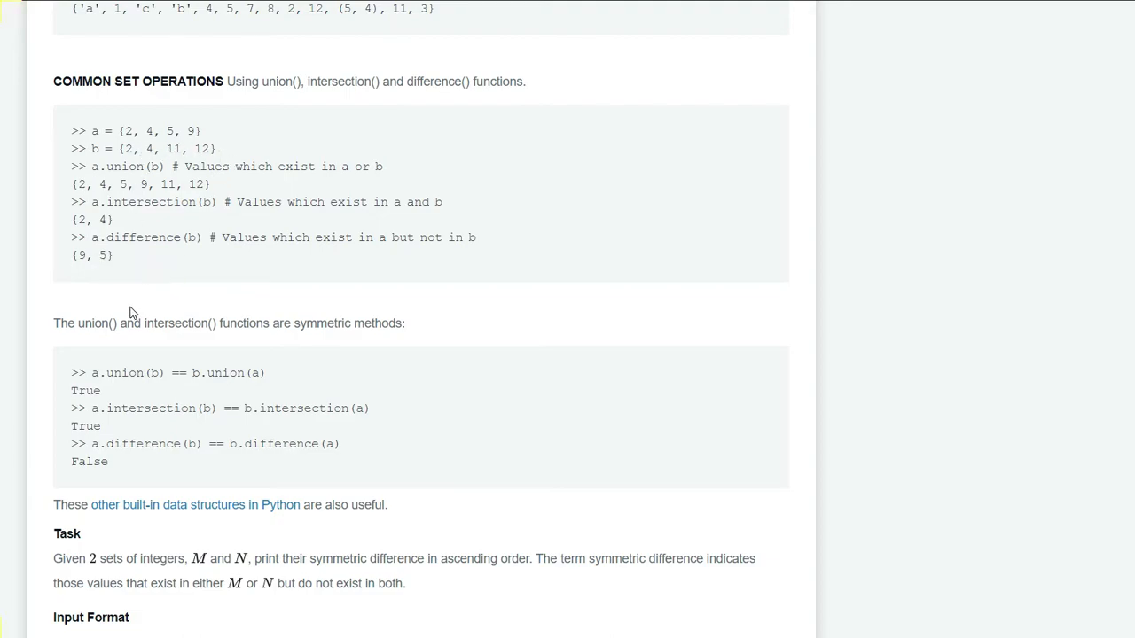
pyautogui.scroll(-3)
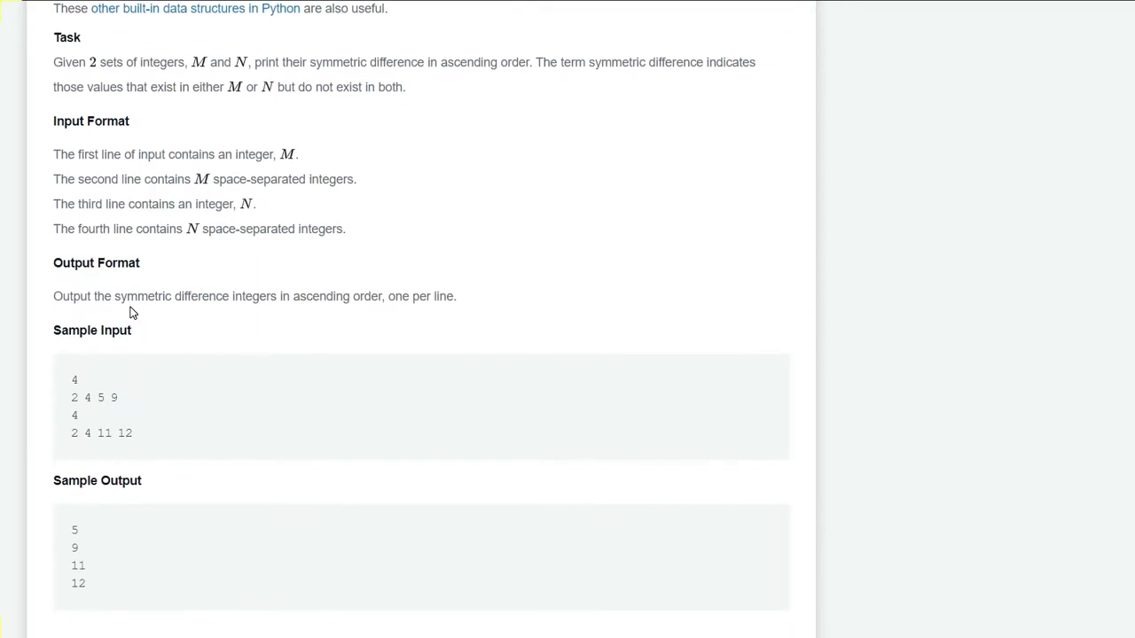
pyautogui.scroll(3)
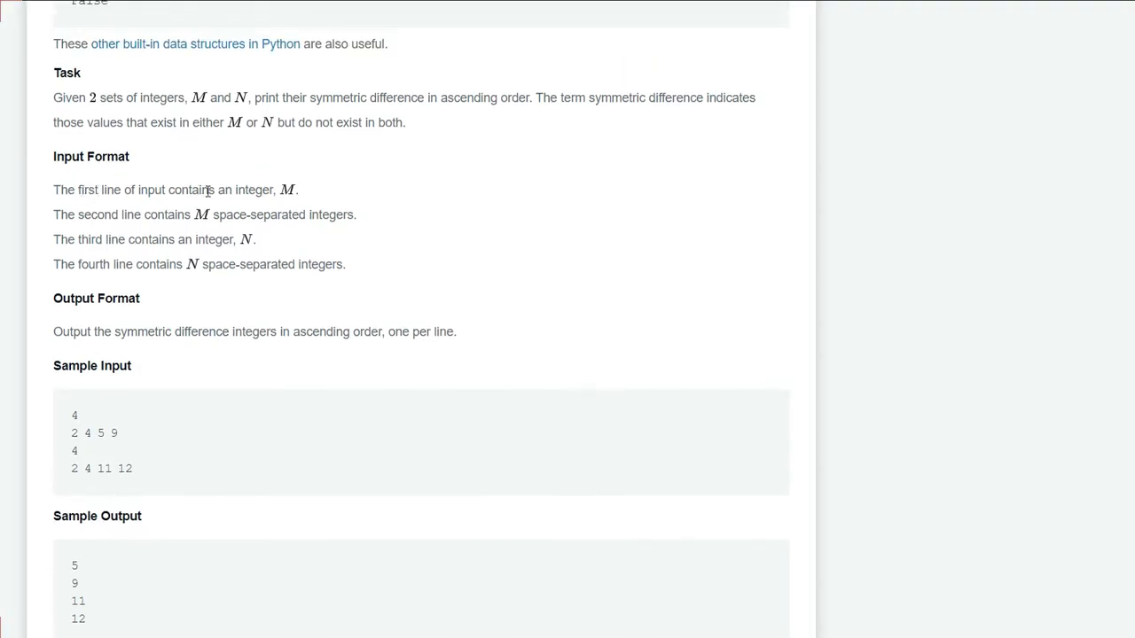
pyautogui.moveTo(99, 214)
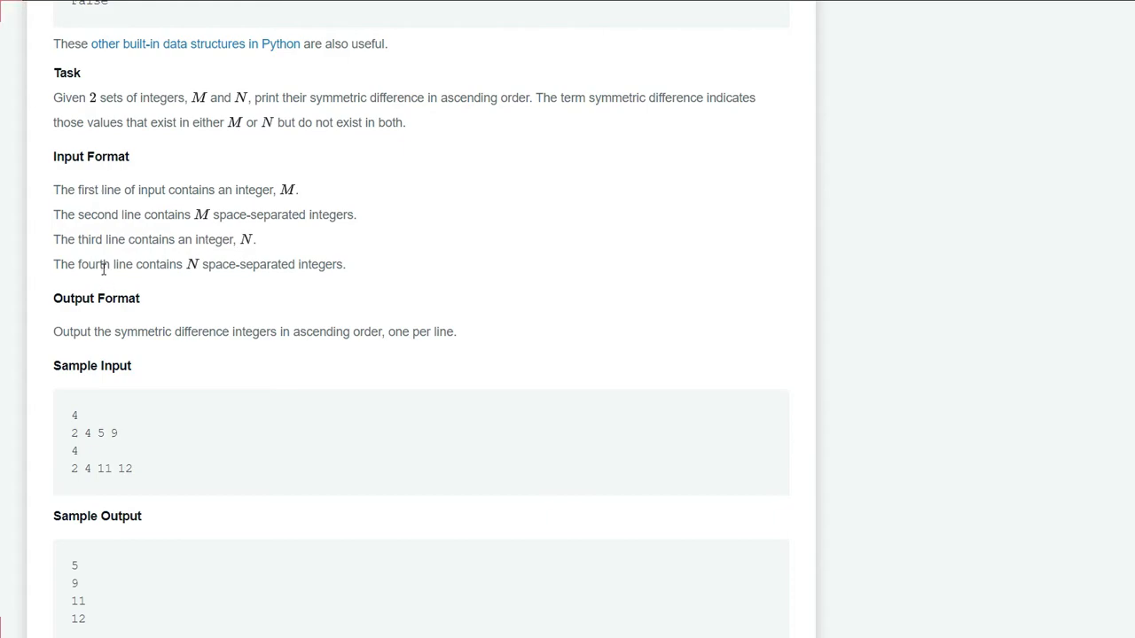
pyautogui.moveTo(294, 294)
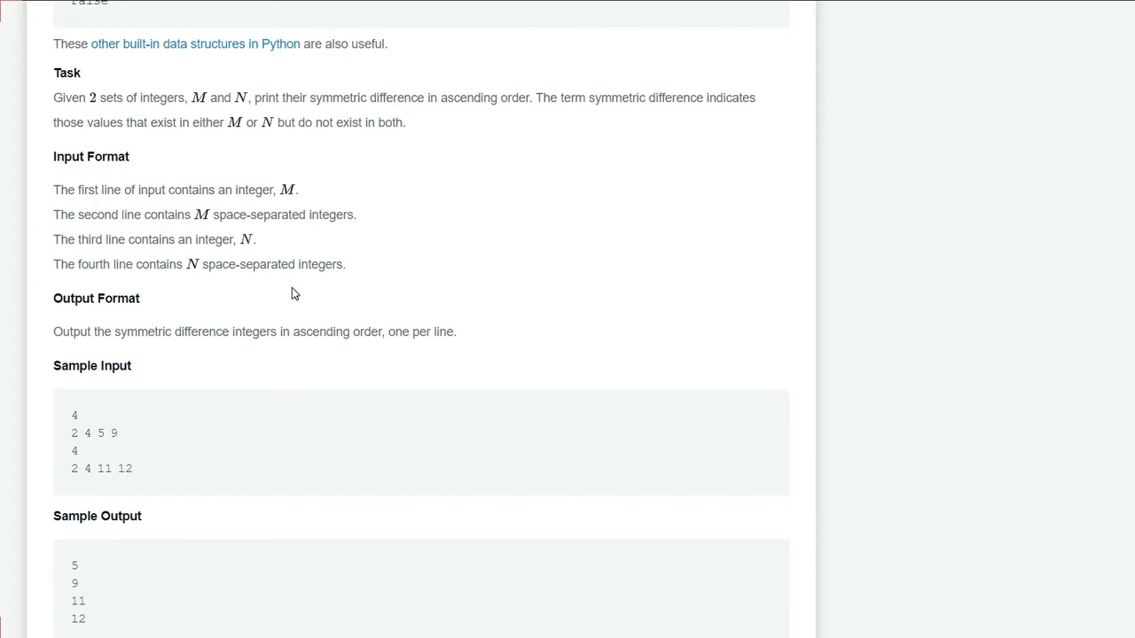
pyautogui.scroll(-3)
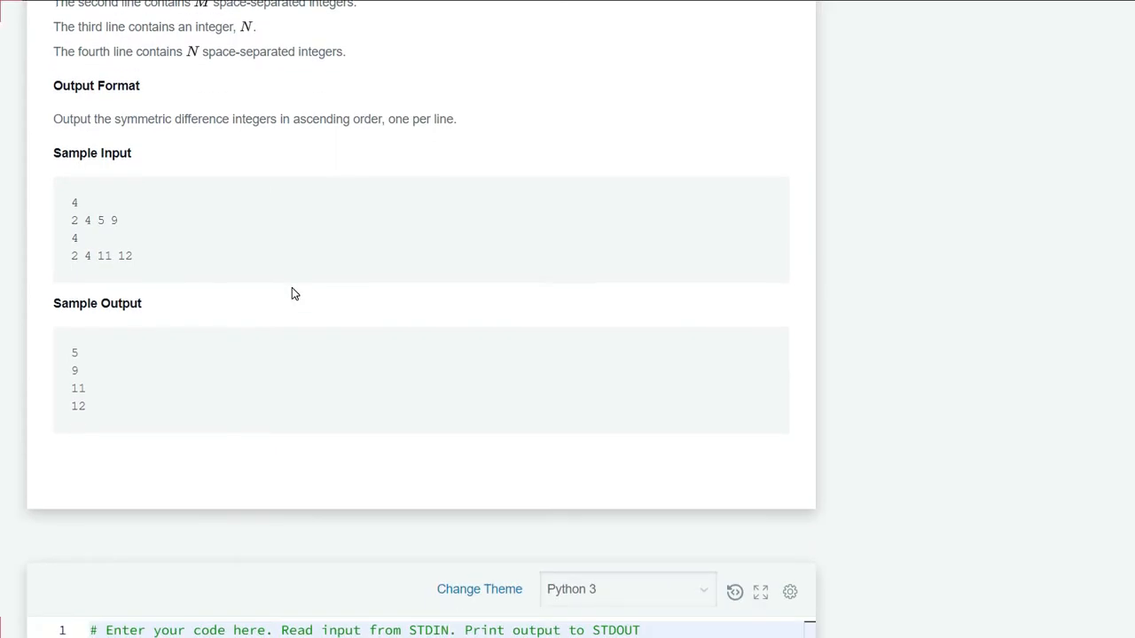
pyautogui.moveTo(180, 228)
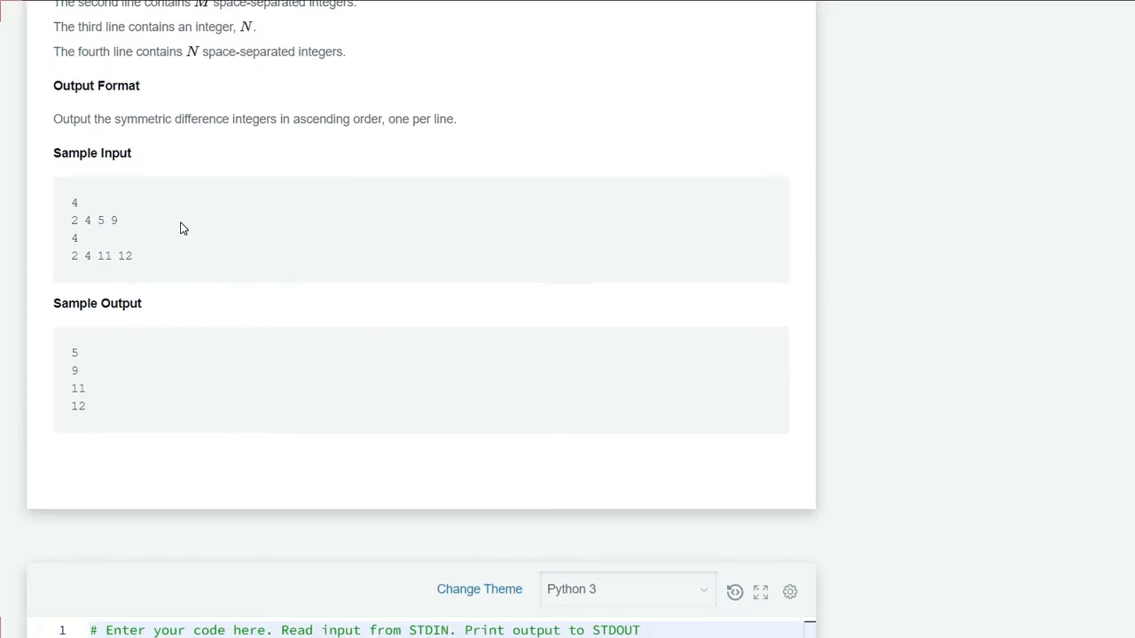
pyautogui.doubleClick(96, 220)
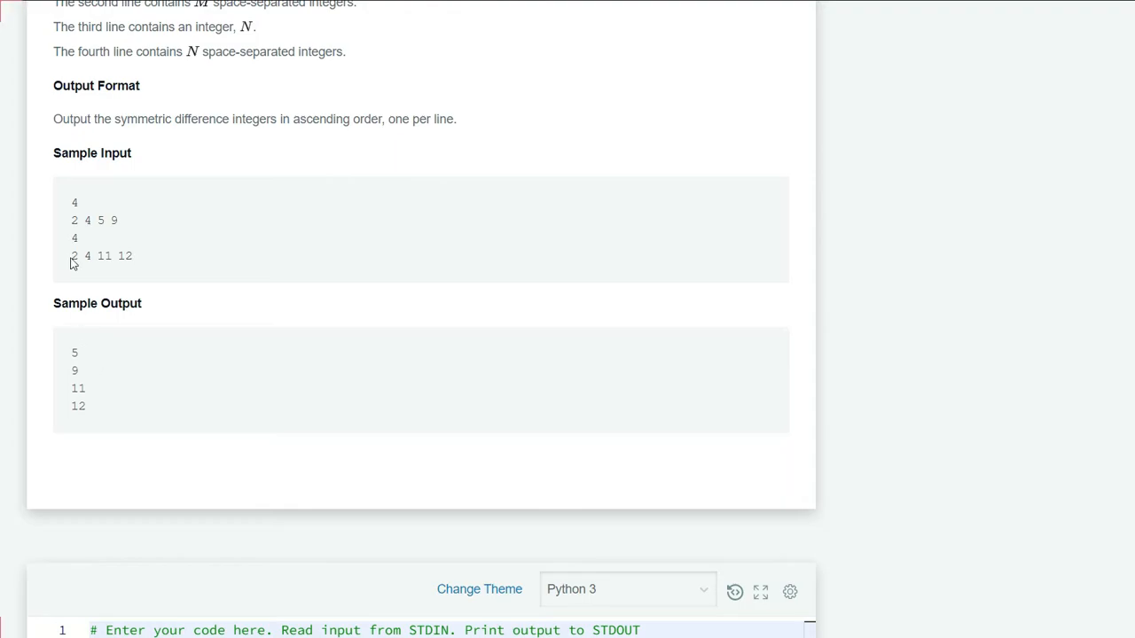
pyautogui.moveTo(80, 324)
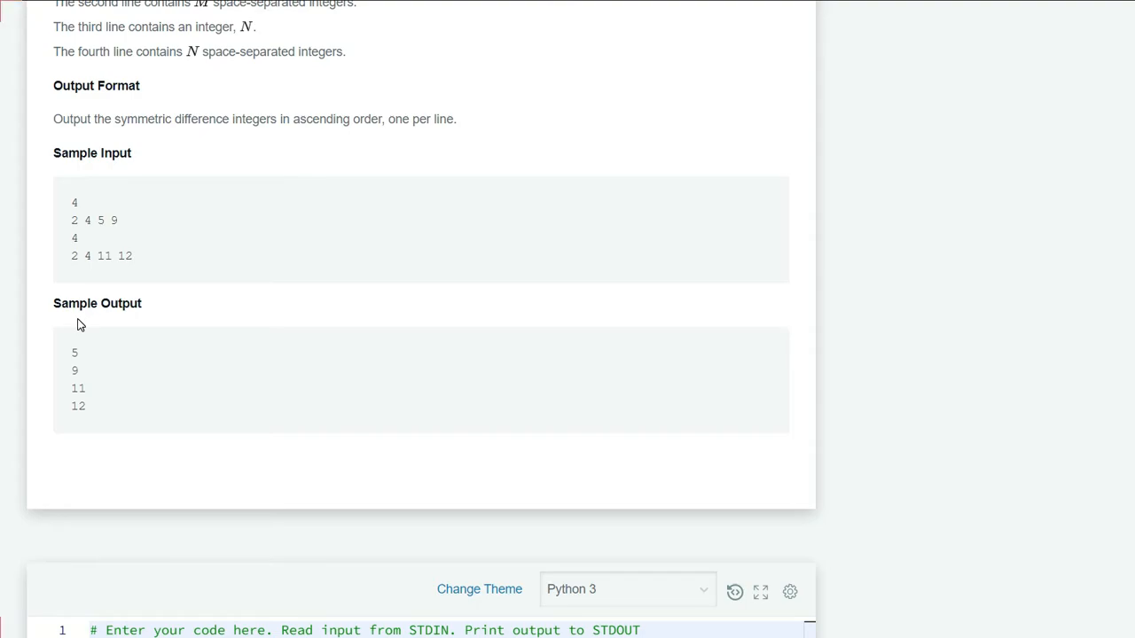
pyautogui.moveTo(103, 237)
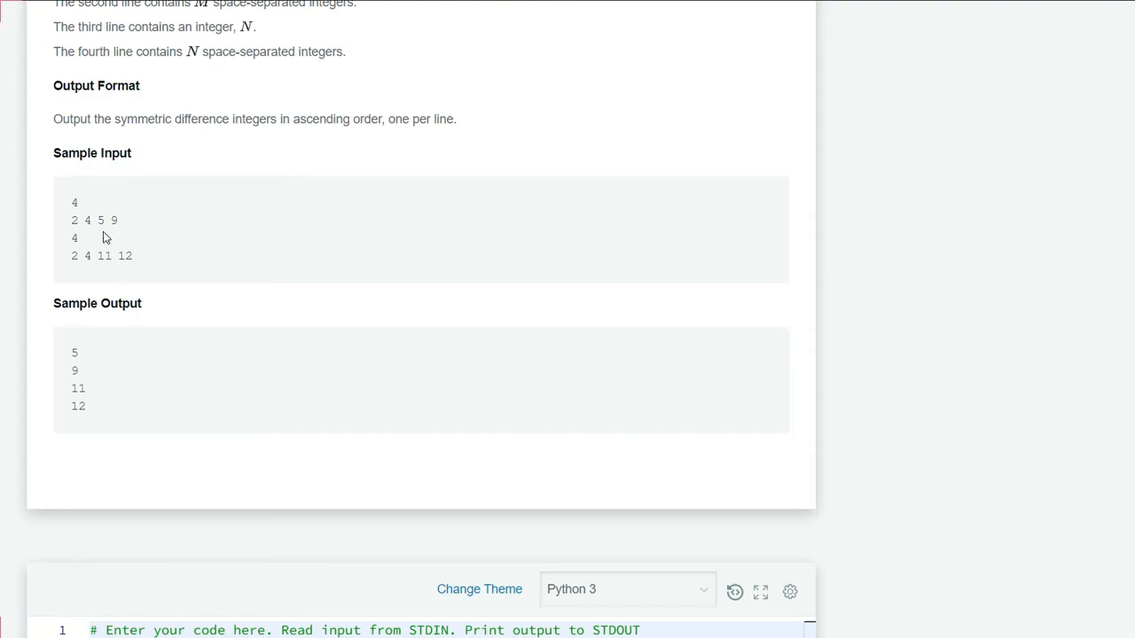
pyautogui.doubleClick(100, 220)
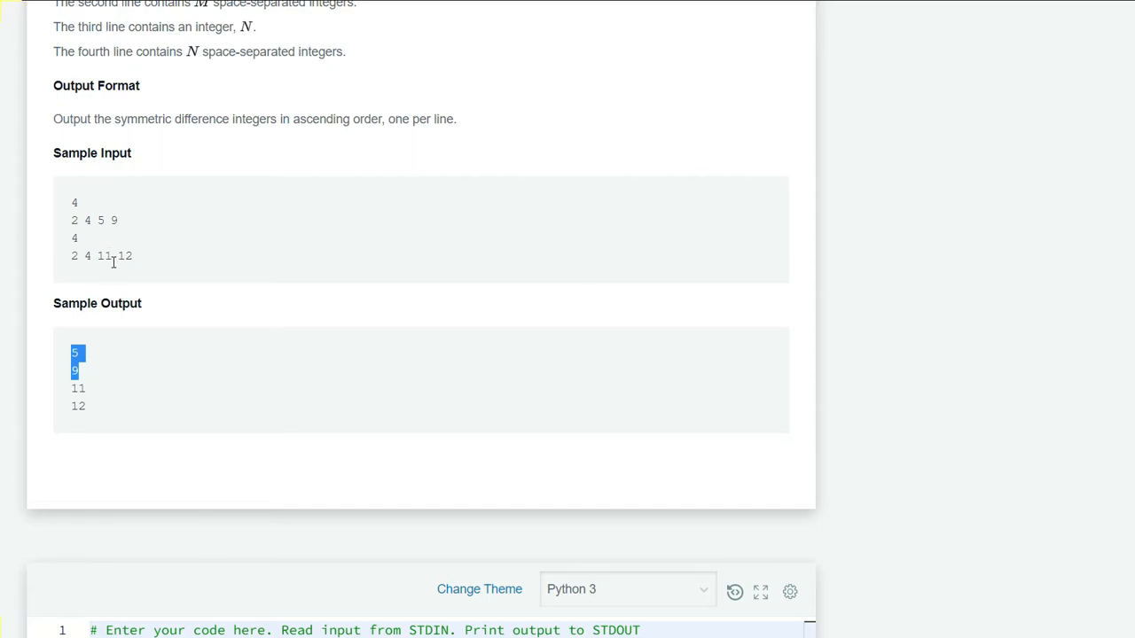
pyautogui.moveTo(96, 255)
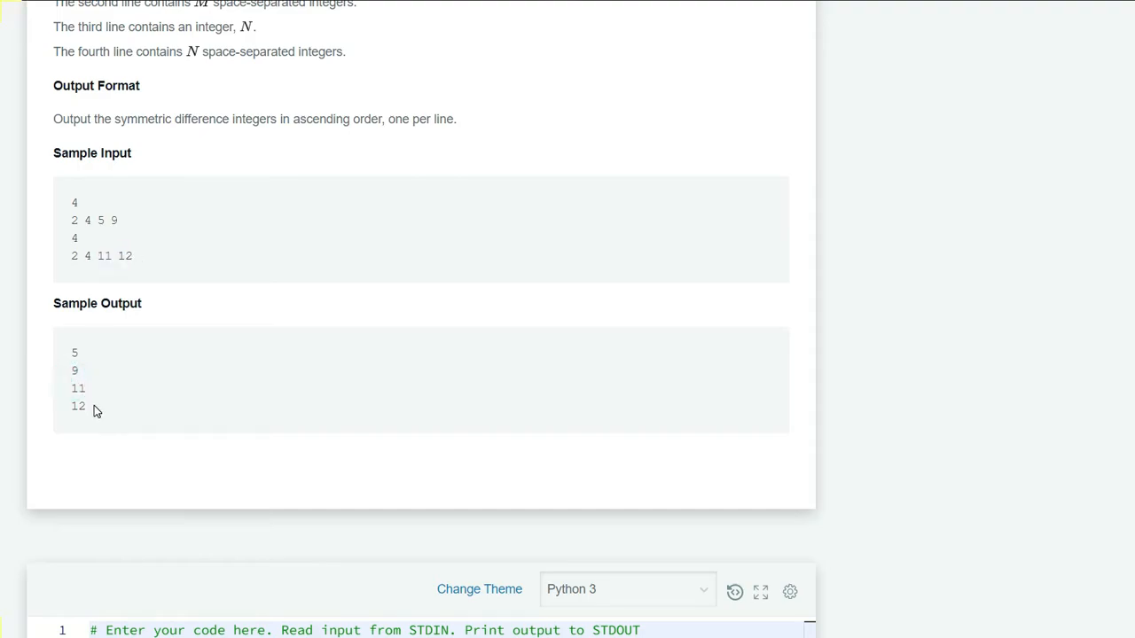
pyautogui.scroll(-3)
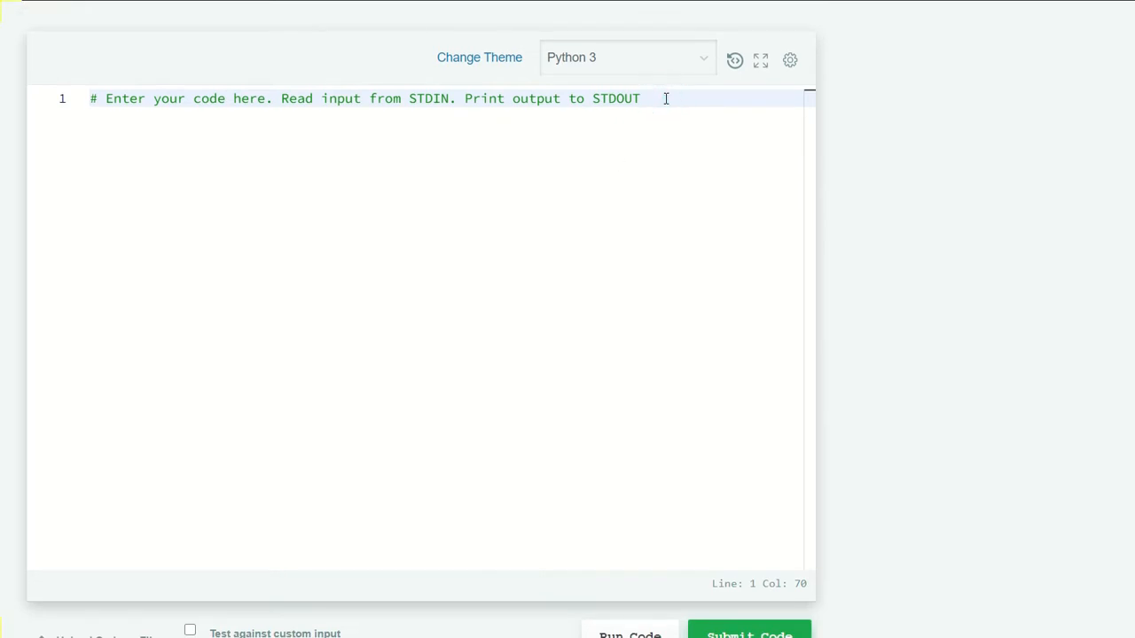
# Step: Read m with int(input()) and m_set with set(map(int, input().split()))
pyautogui.write('m')
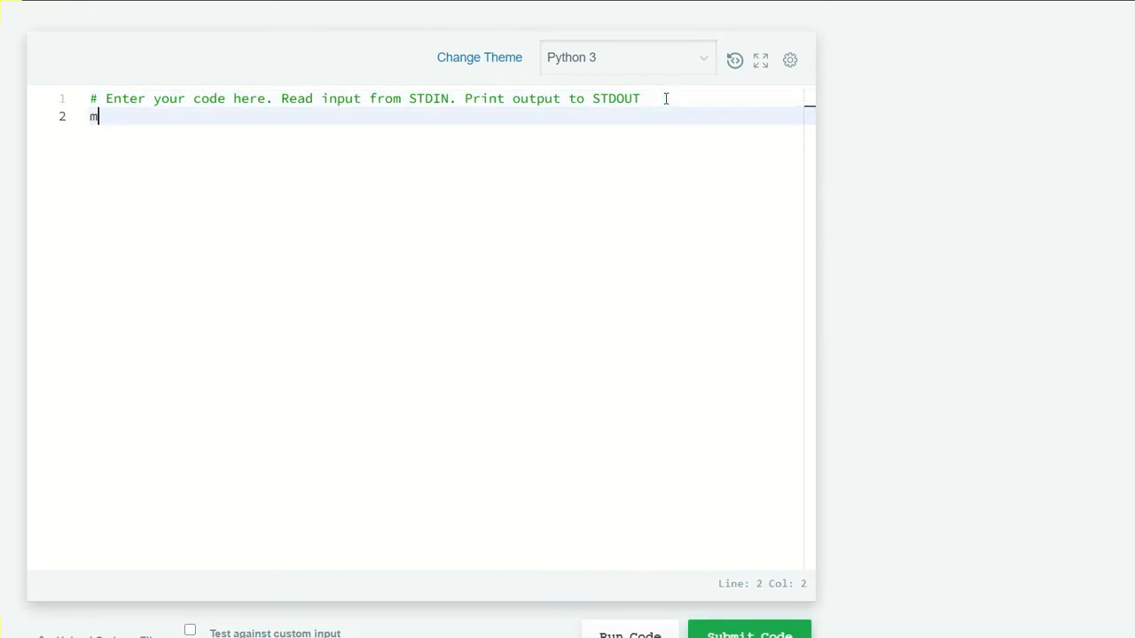
pyautogui.write('= int(')
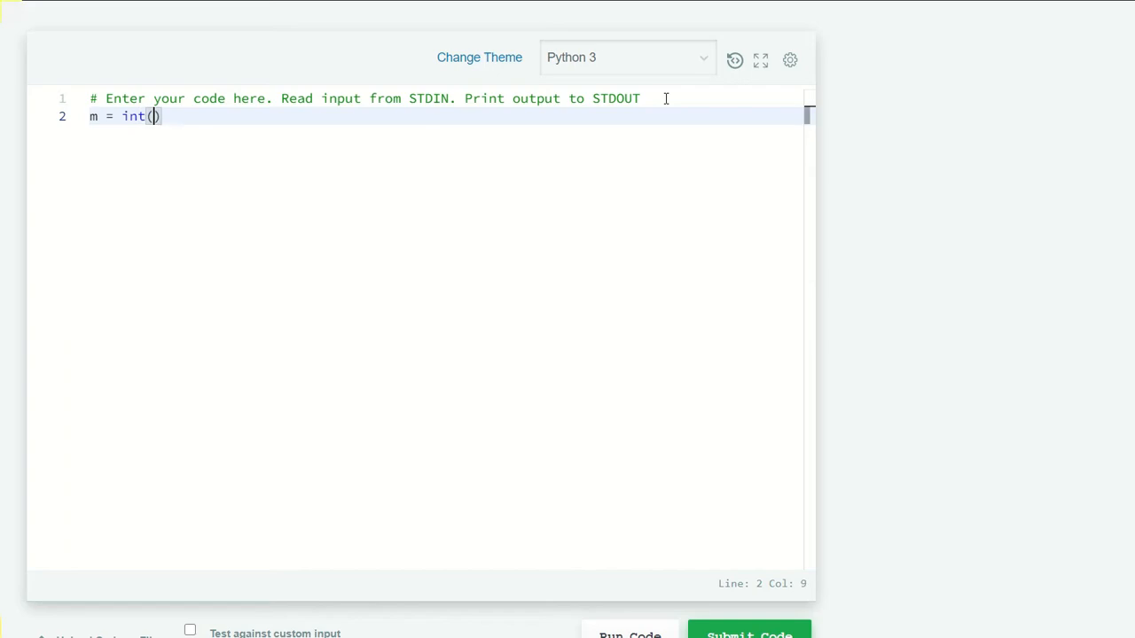
pyautogui.write('input()')
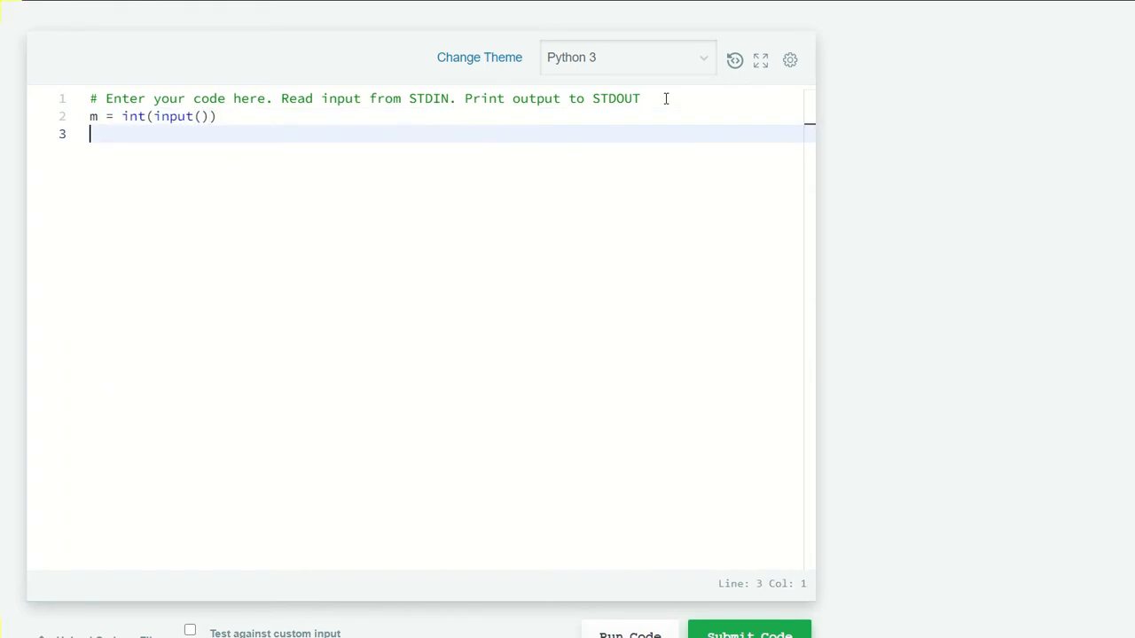
pyautogui.write('m_')
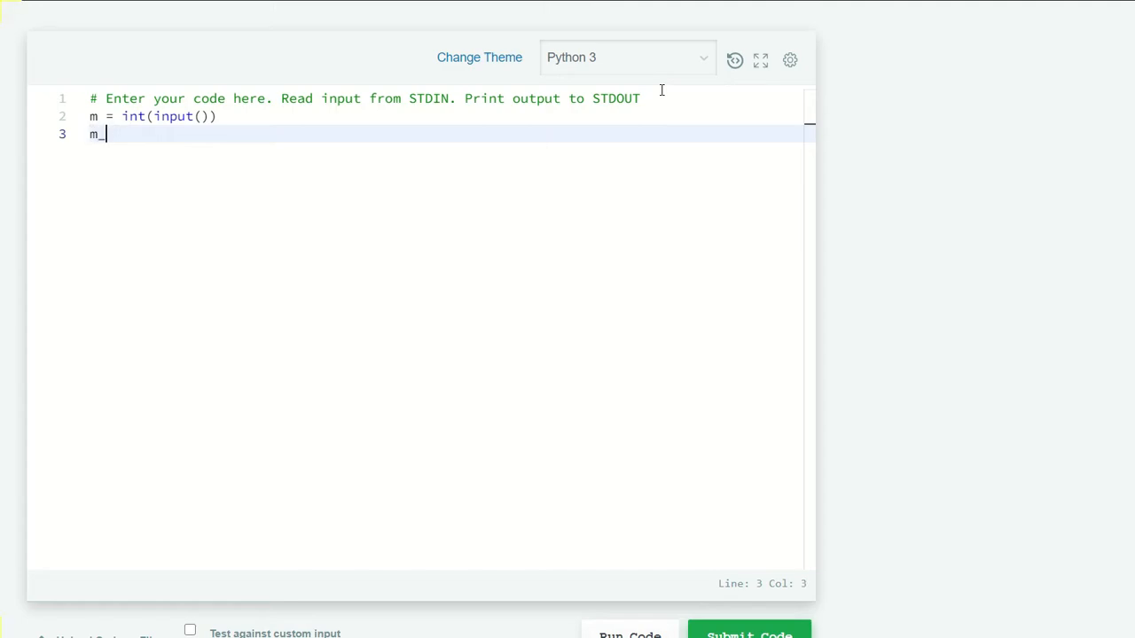
pyautogui.write('set = set(map(')
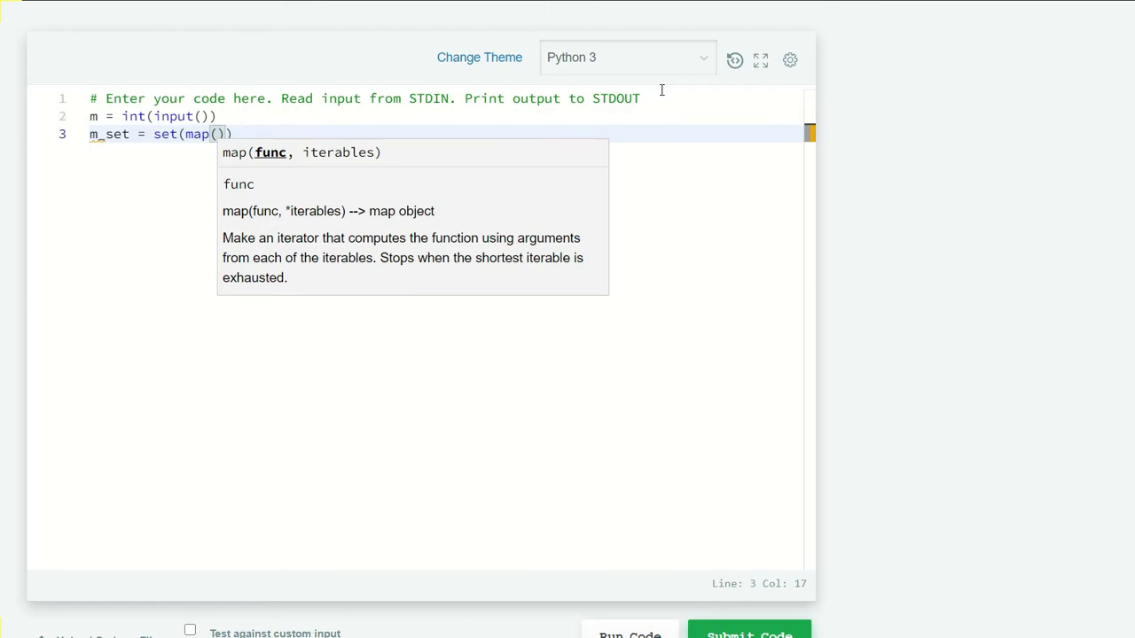
pyautogui.write(', input().split(')
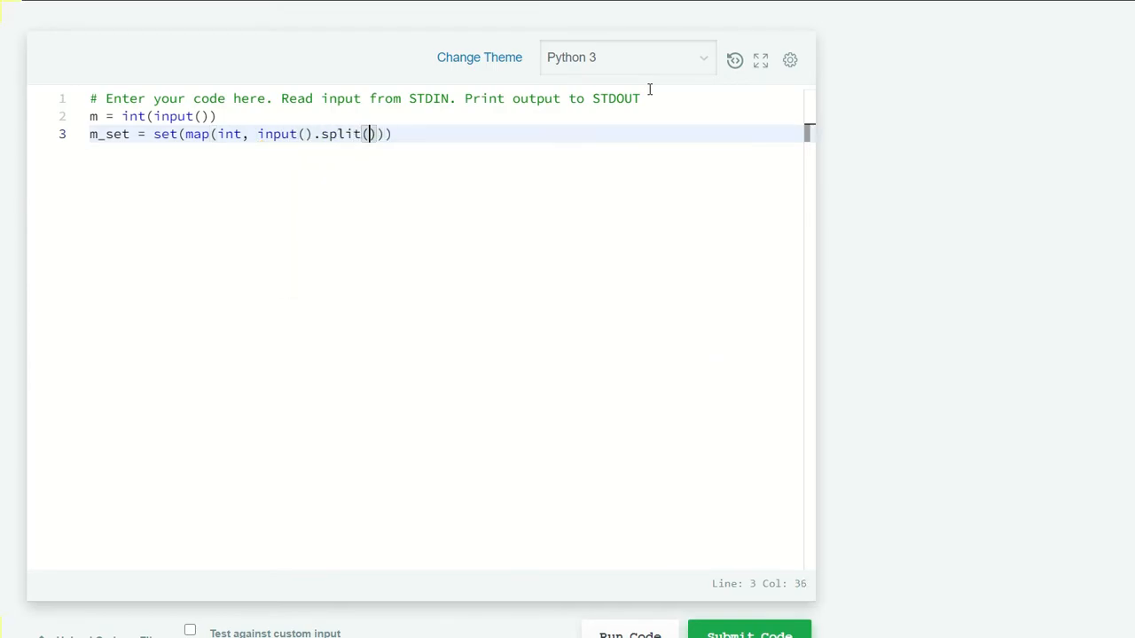
pyautogui.write(')')
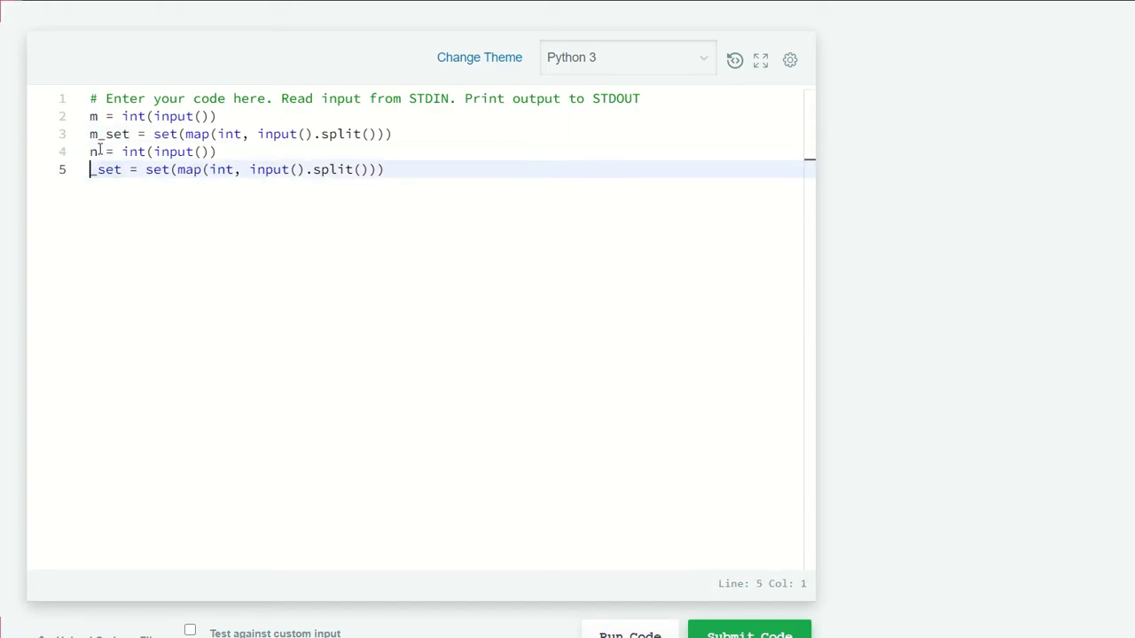
# Step: Read n and n_set the same way, then begin the m_diff_n line
pyautogui.write('n')
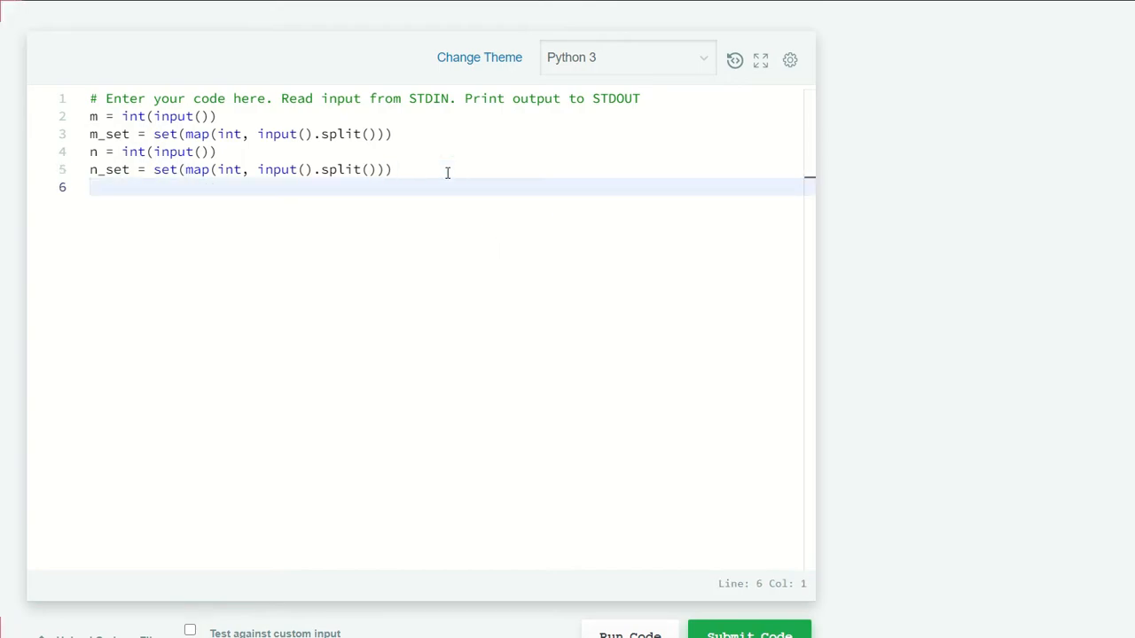
pyautogui.press('Enter')
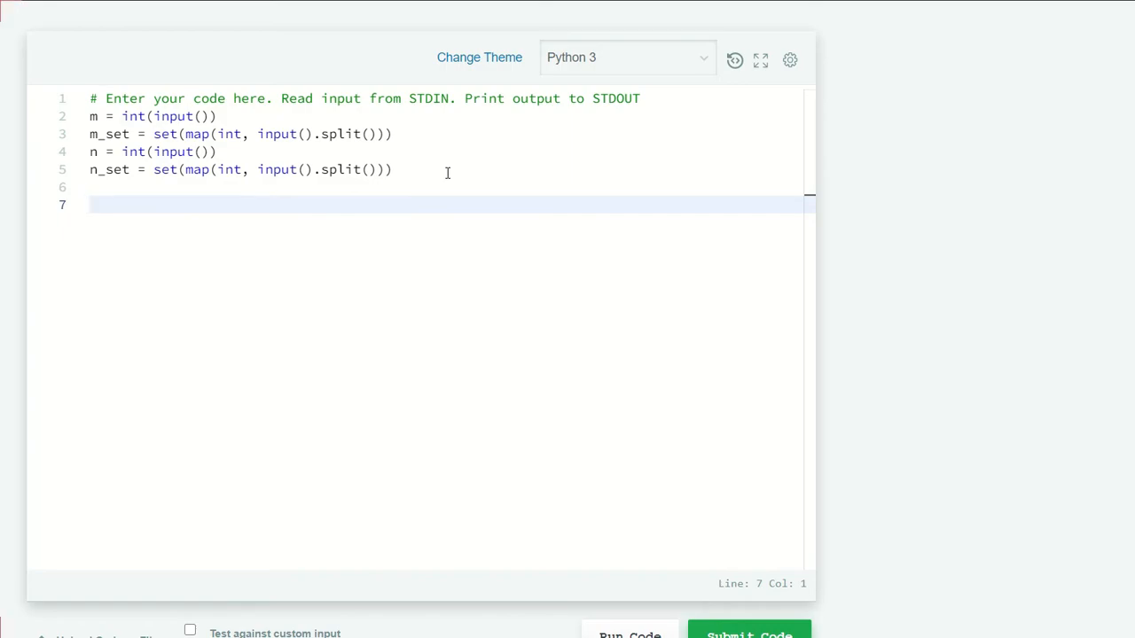
pyautogui.write('m_')
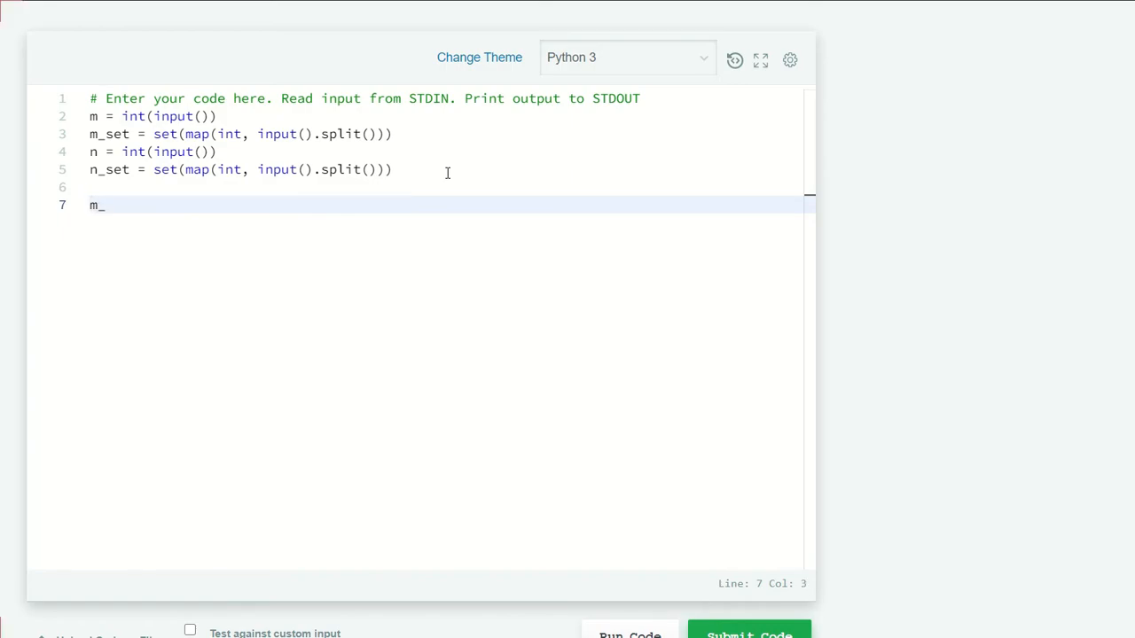
pyautogui.write('_')
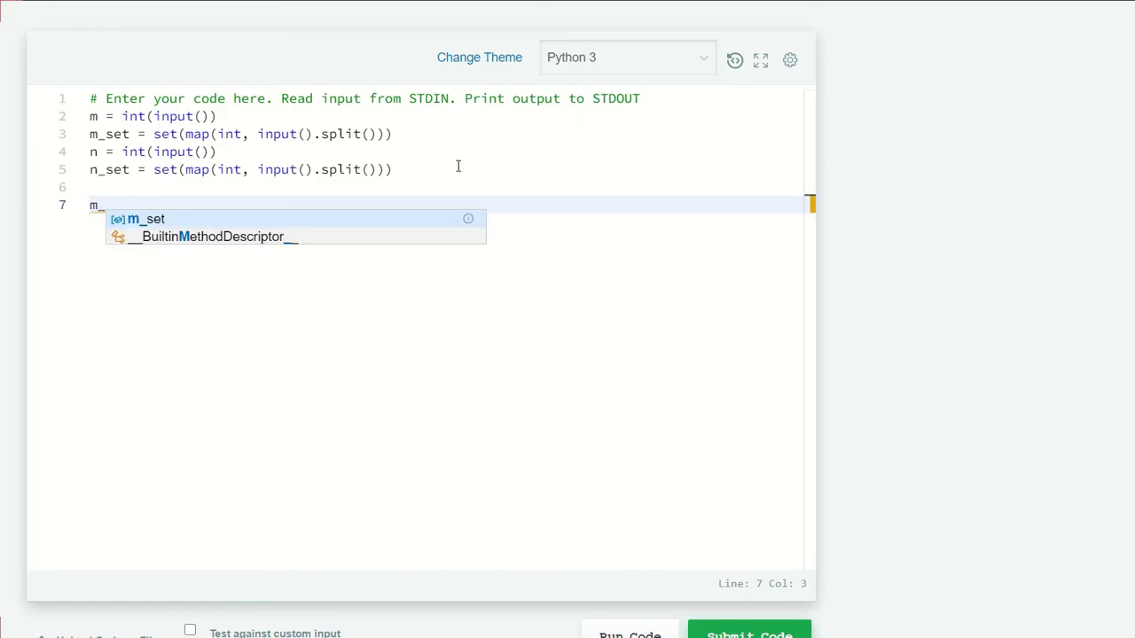
pyautogui.write('_diff_n')
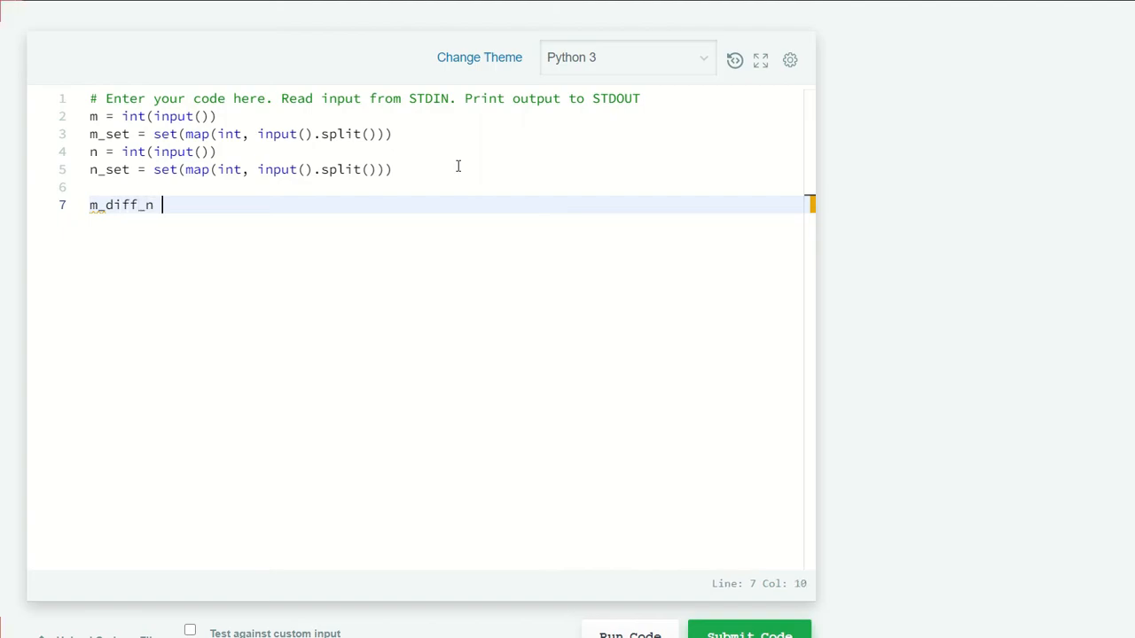
# Step: Define m_diff_n = m_set.difference(n_set), correcting the swapped set names
pyautogui.write('= M')
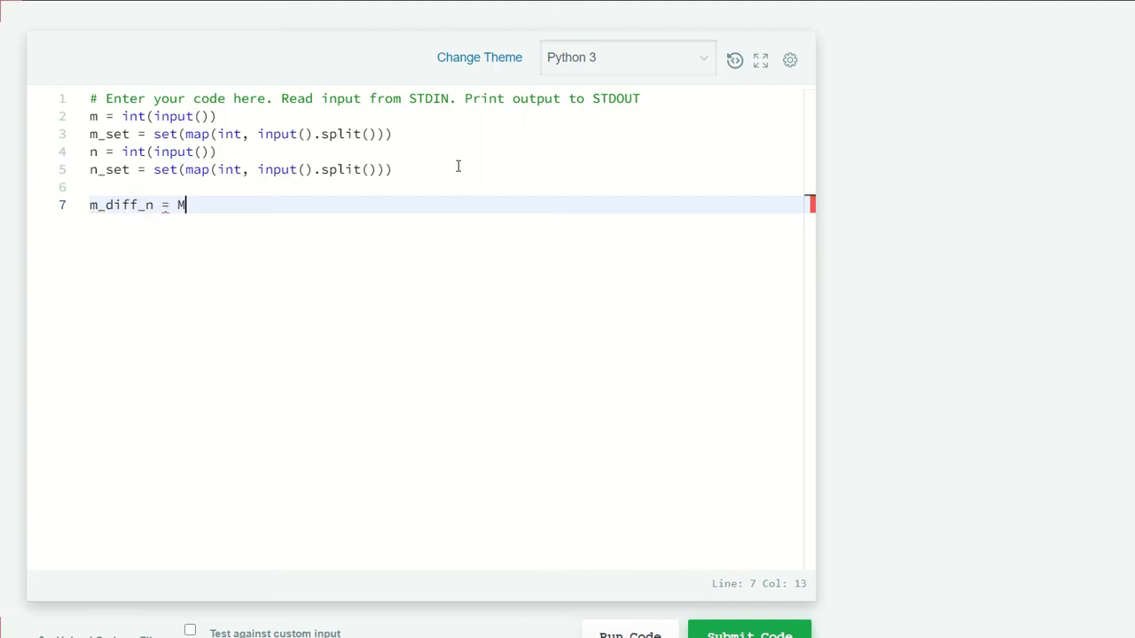
pyautogui.write('n_set')
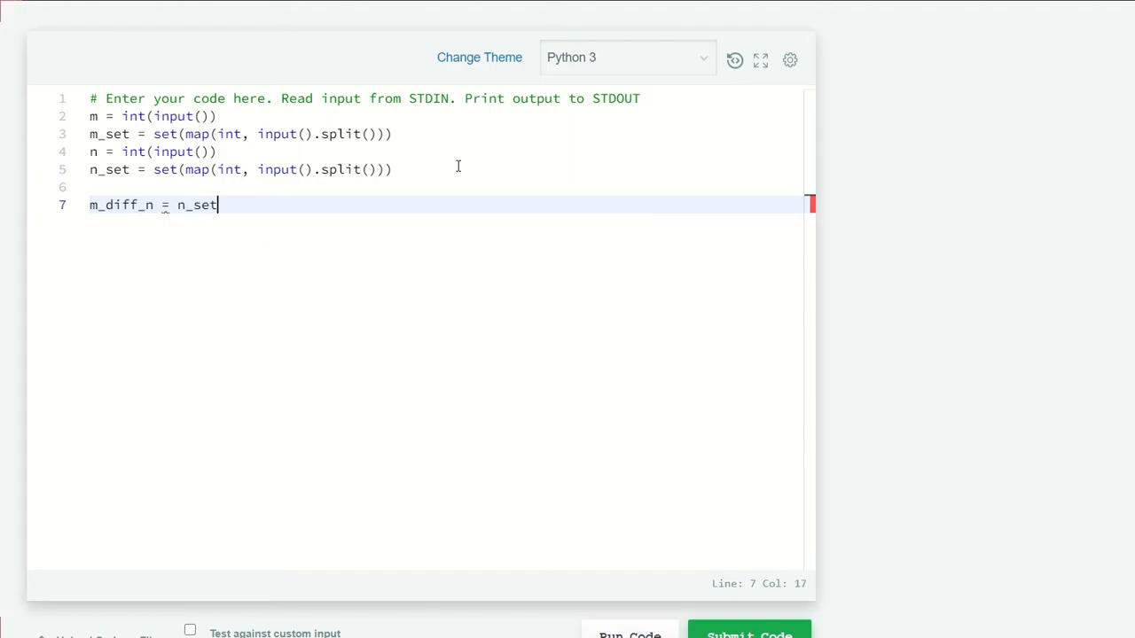
pyautogui.write('.difference')
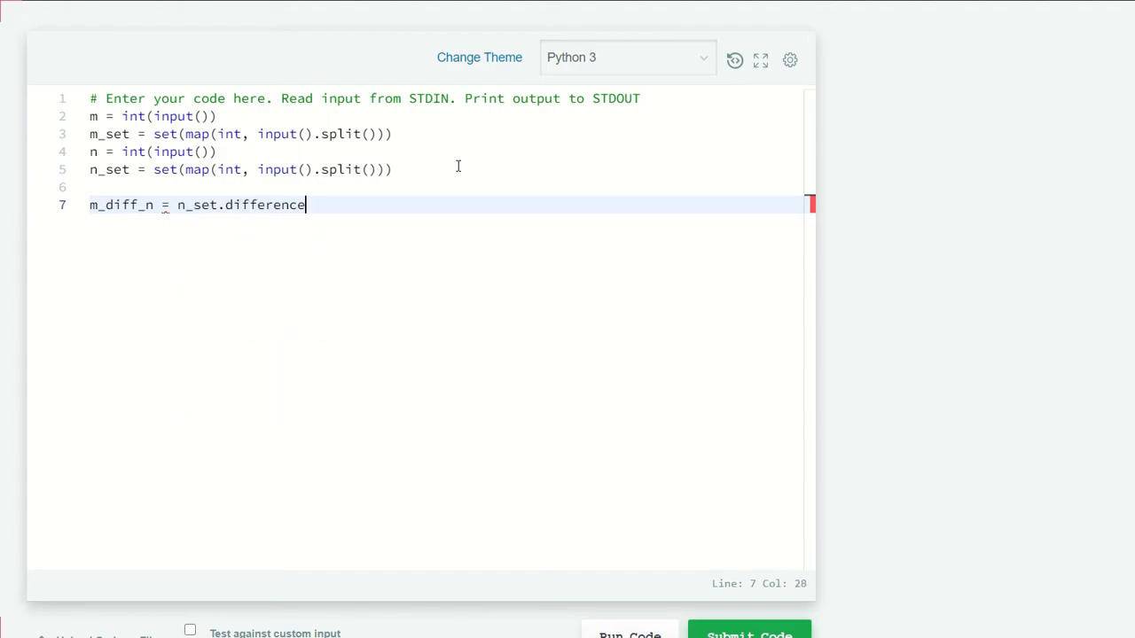
pyautogui.write('(n')
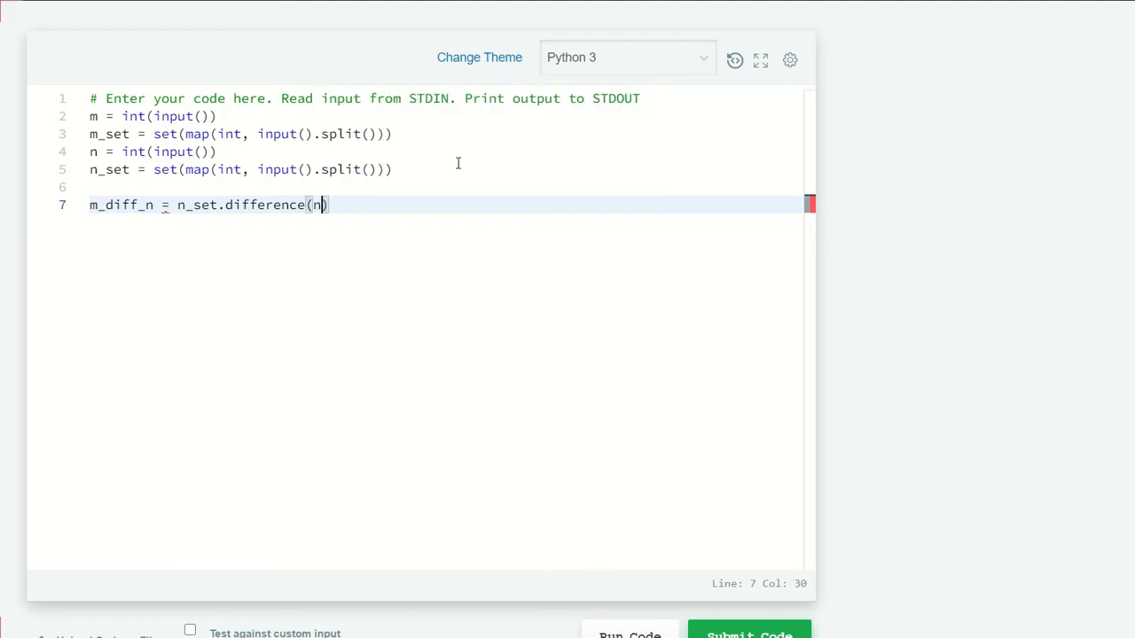
pyautogui.write('m')
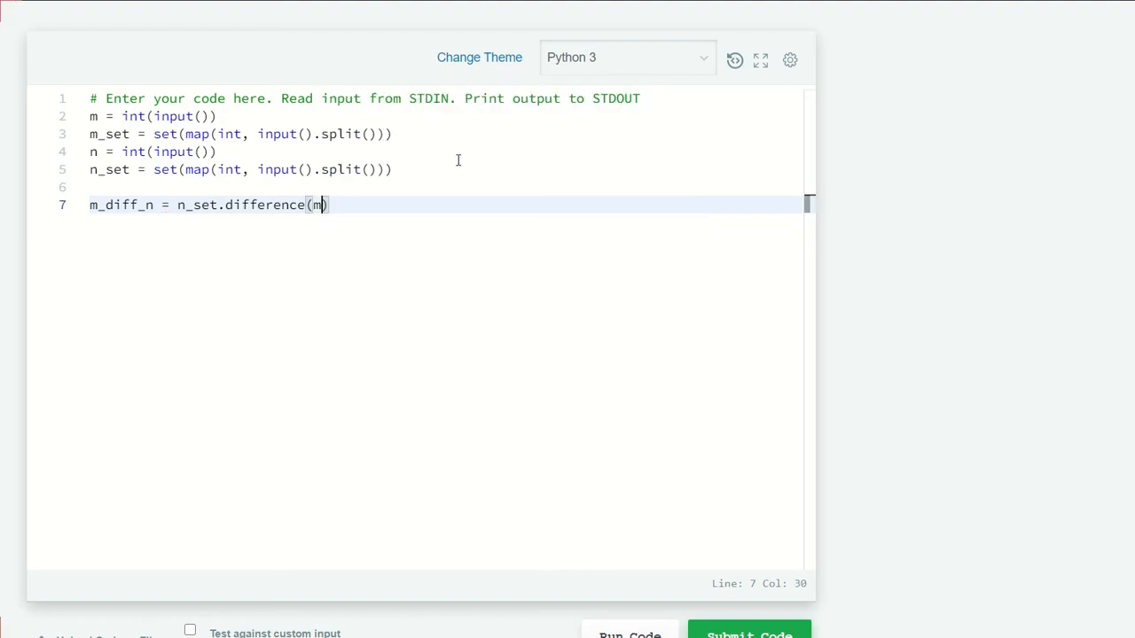
pyautogui.write('_set')
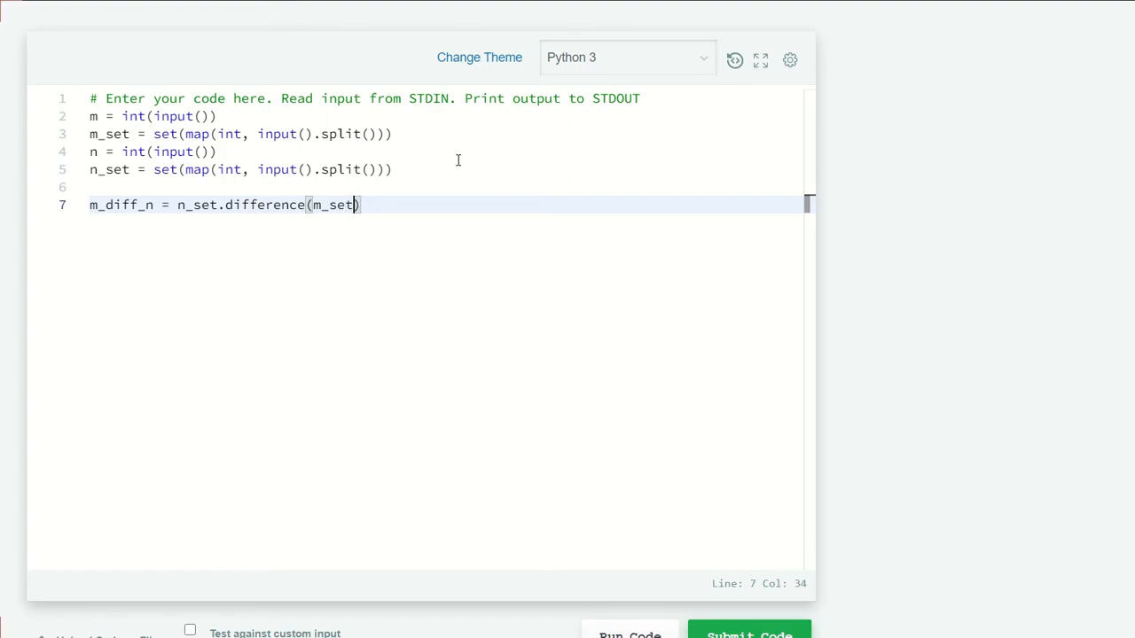
pyautogui.press('Return')
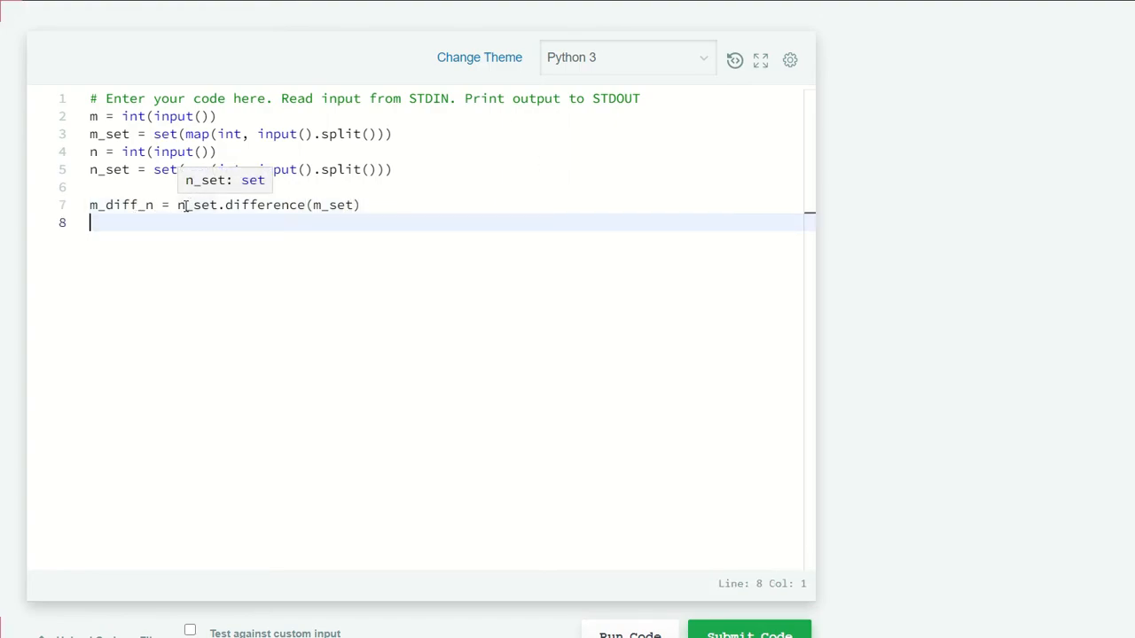
pyautogui.click(186, 206)
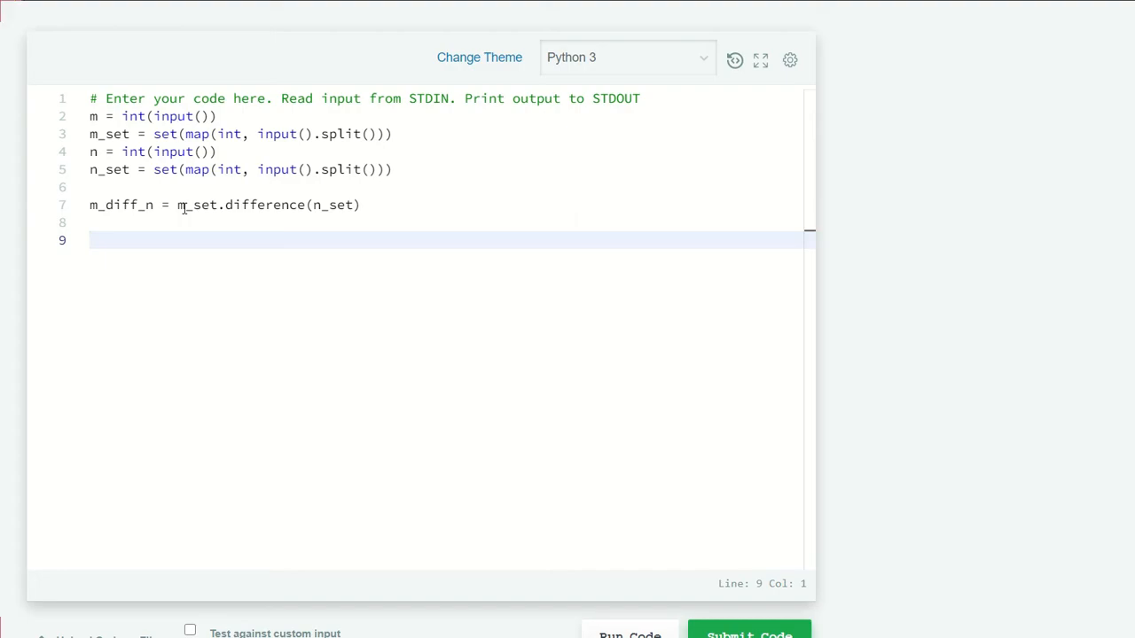
# Step: Define n_diff_m = n_set.difference(m_set) and start a fresh line
pyautogui.write('n')
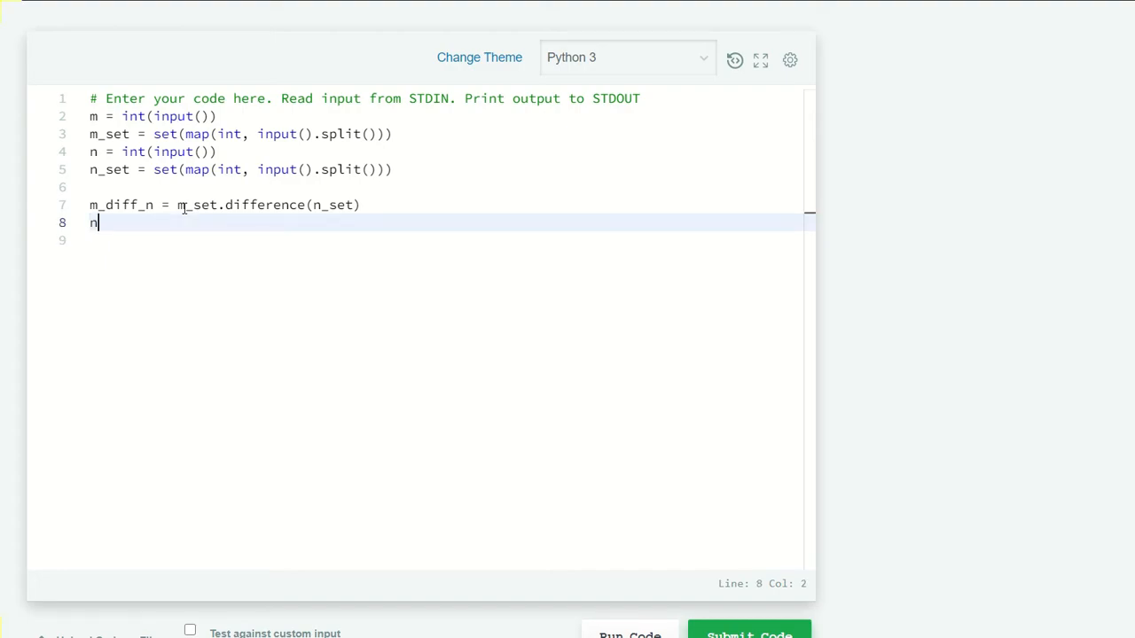
pyautogui.write('_diff_m')
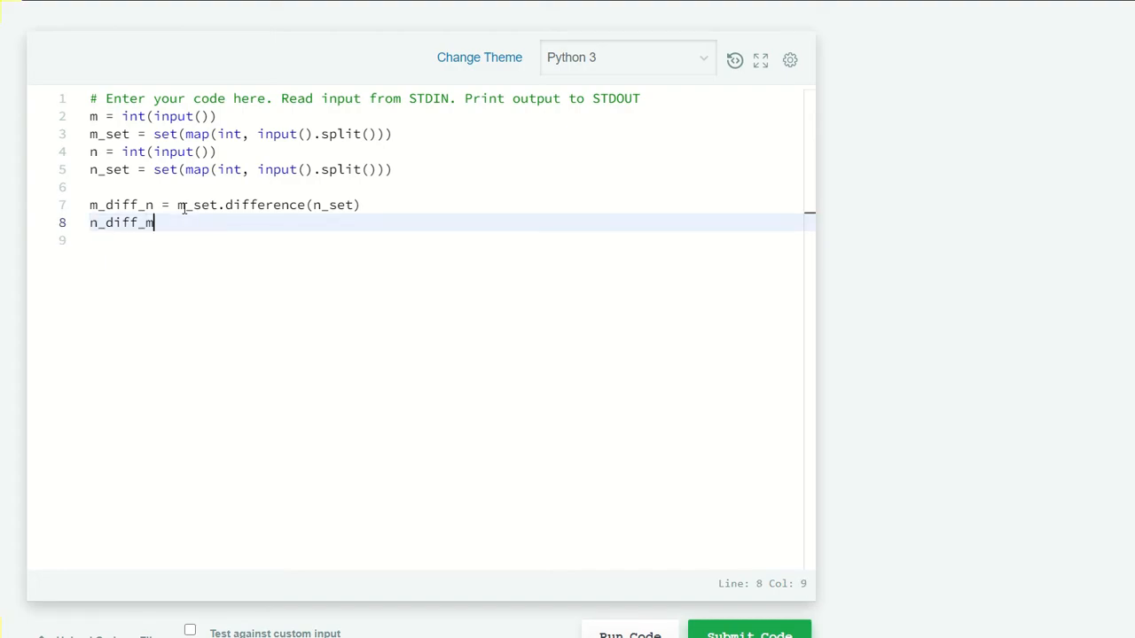
pyautogui.write('= N')
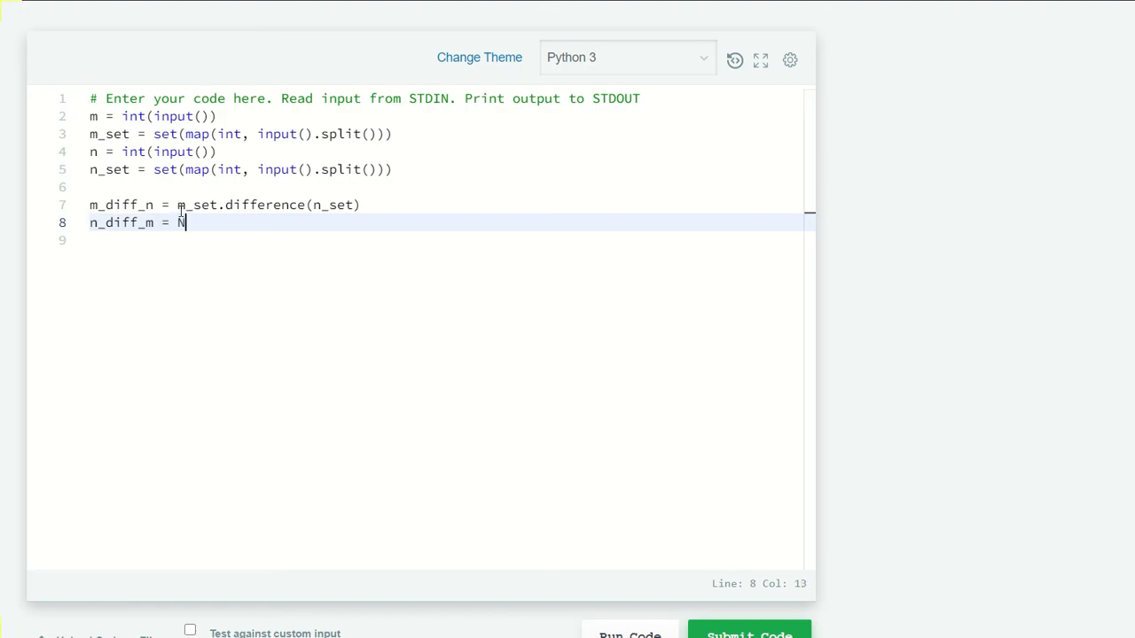
pyautogui.write('n_')
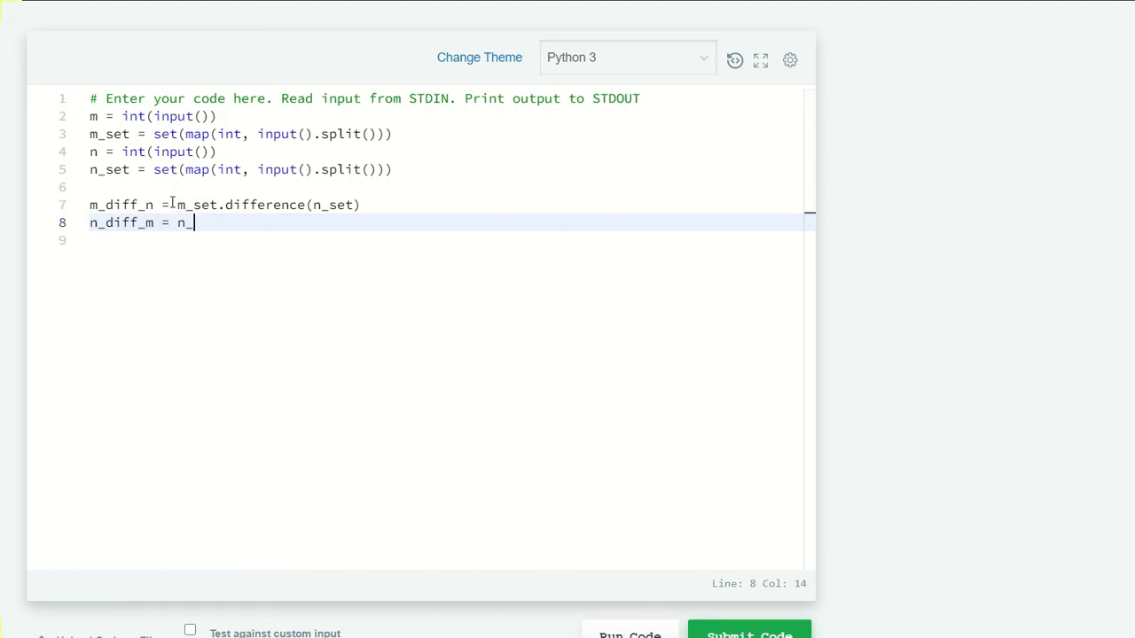
pyautogui.write('set')
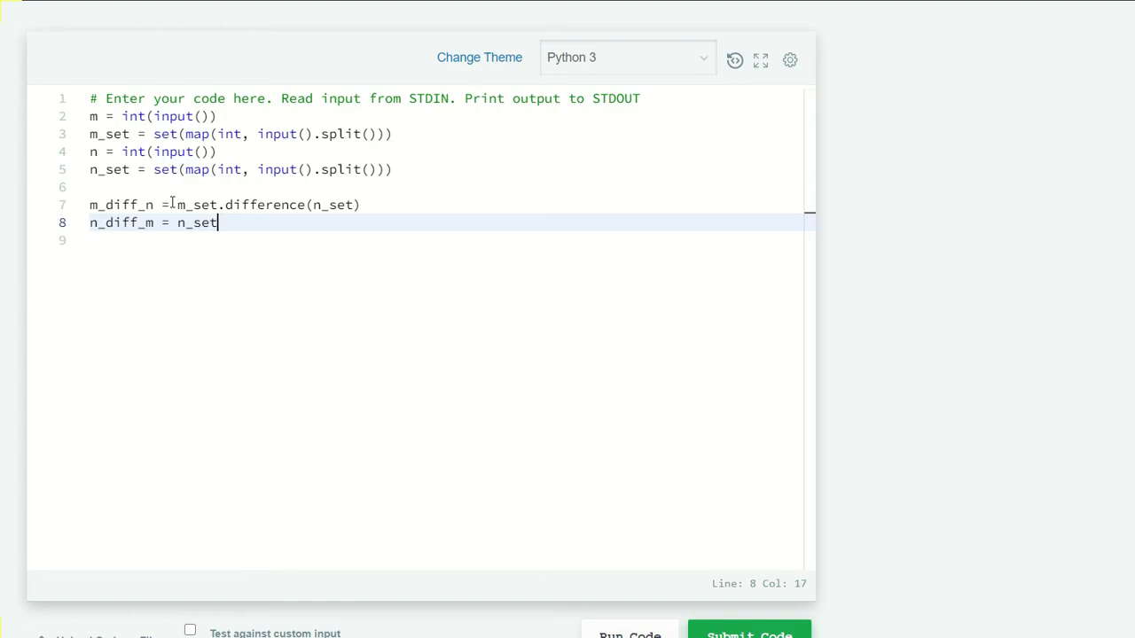
pyautogui.write('.difference()')
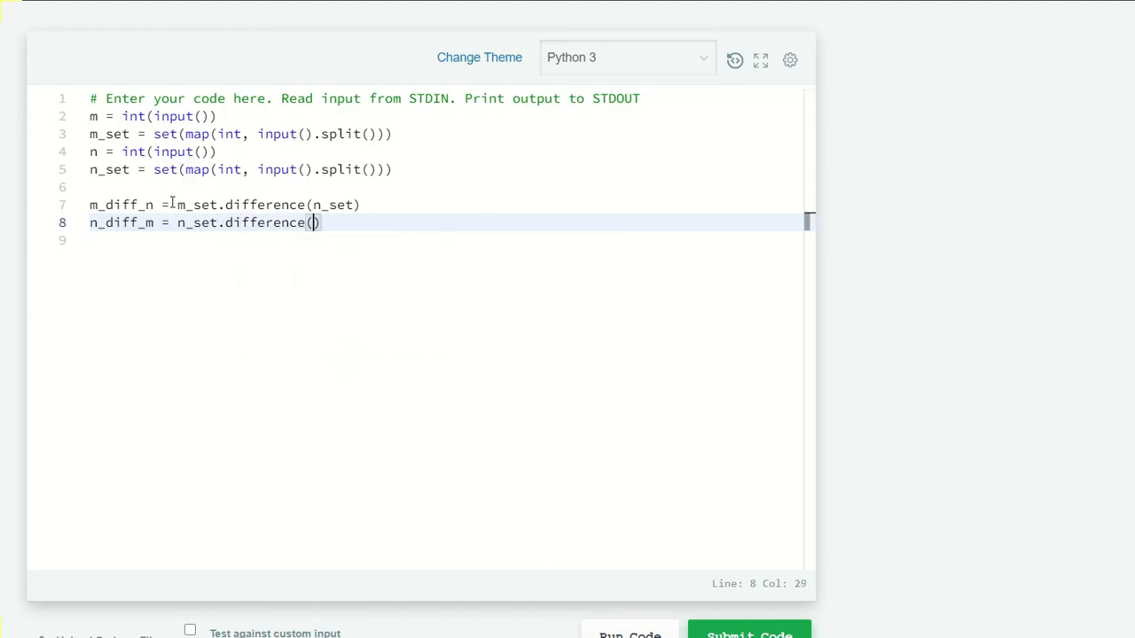
pyautogui.write('m_set')
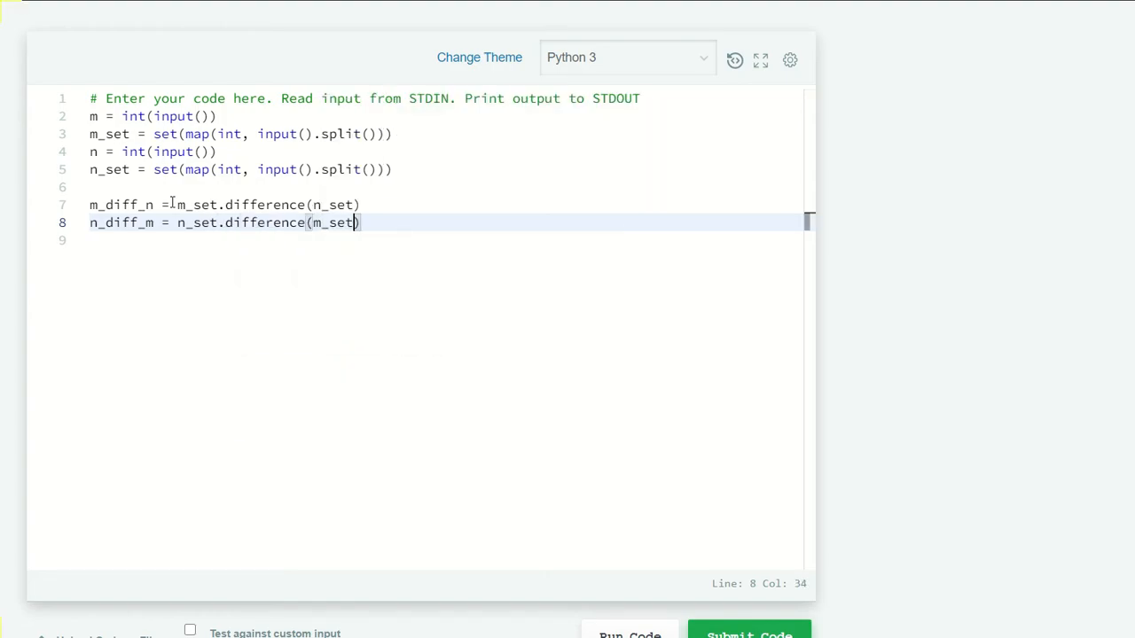
pyautogui.press('enter')
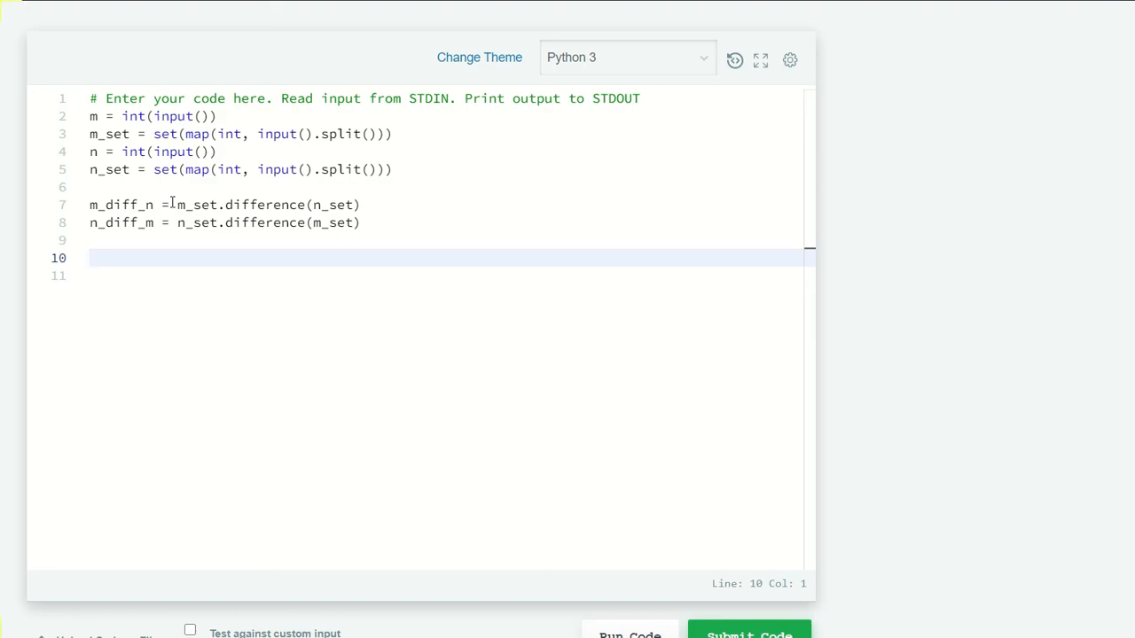
# Step: Write result = list(m_diff_n) + list(n_diff_m)
pyautogui.write('re')
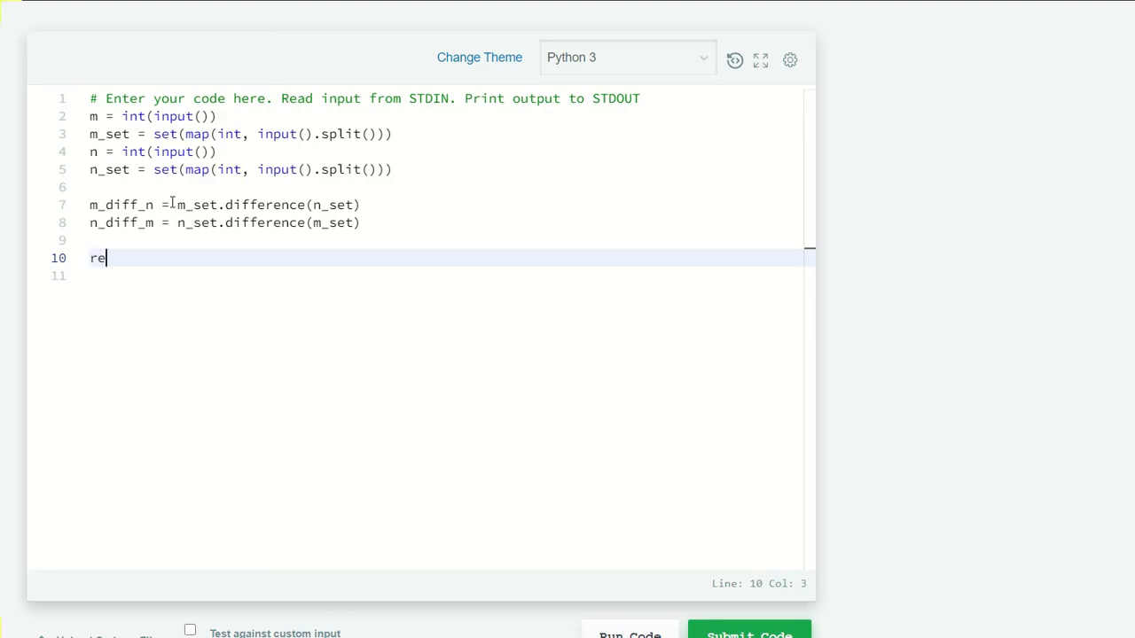
pyautogui.write('sult =')
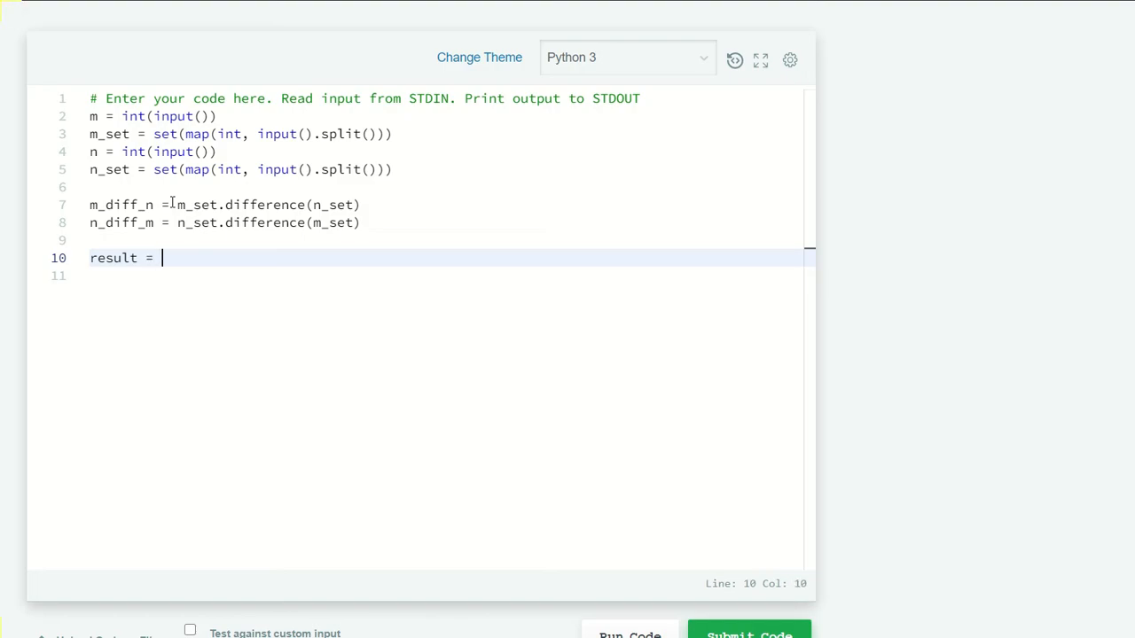
pyautogui.write('list(m')
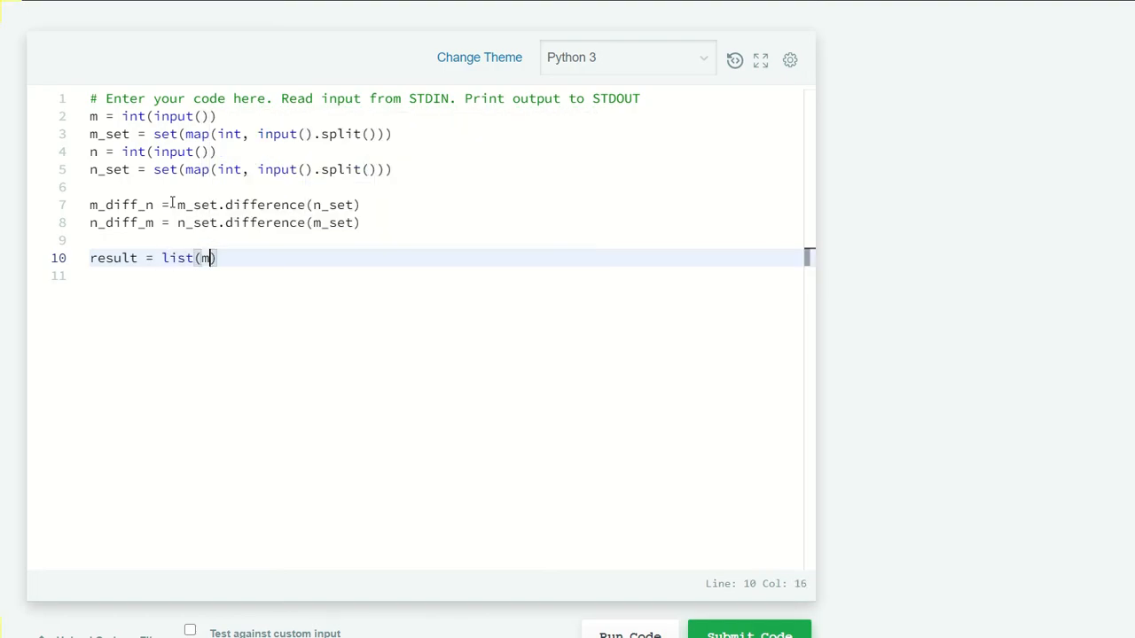
pyautogui.write('_diff_n')
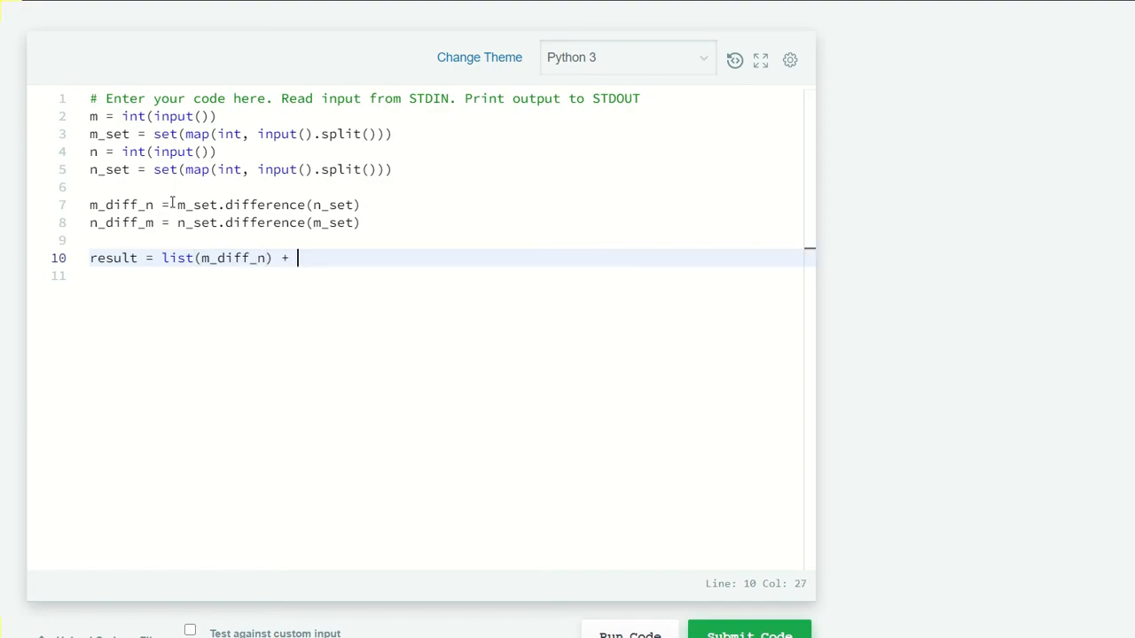
pyautogui.write('list(n')
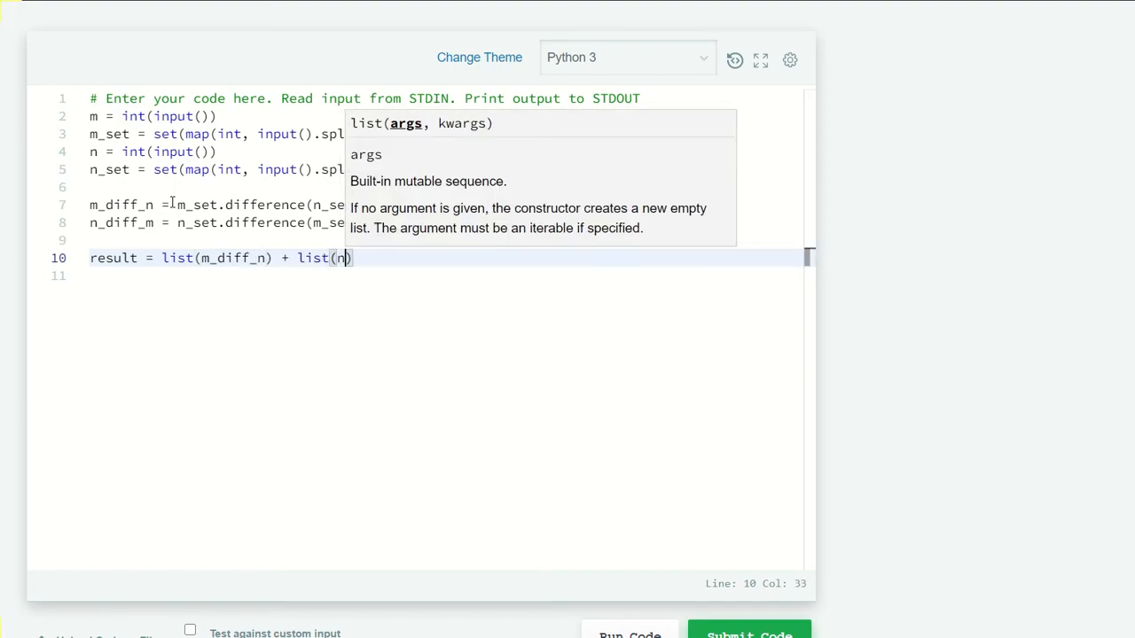
pyautogui.write('_diff_m')
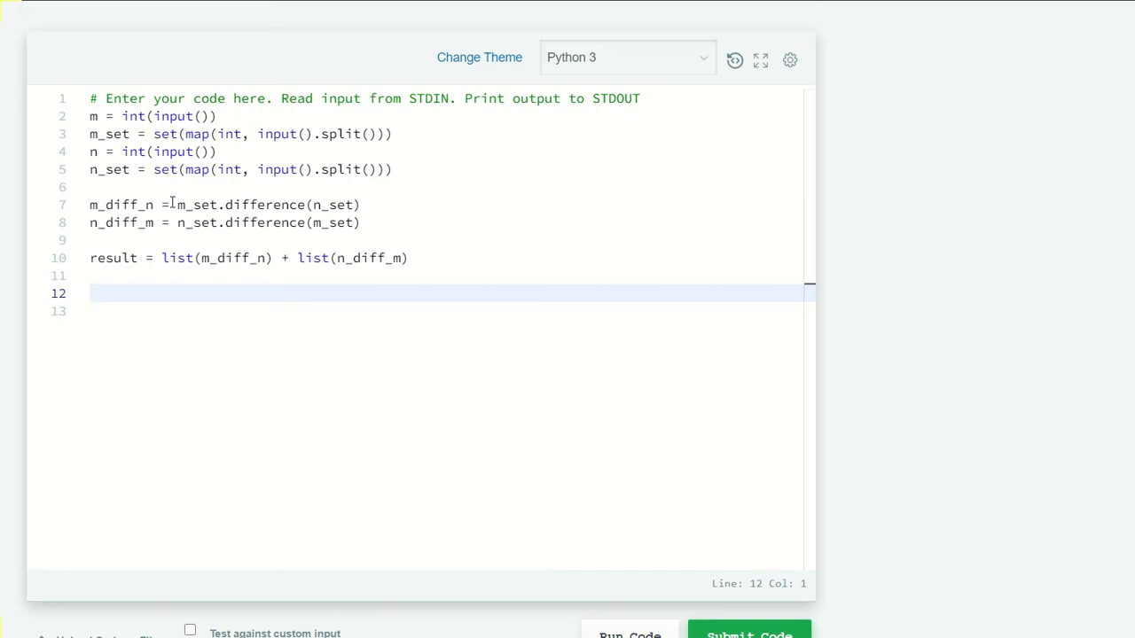
# Step: Write sorted_result = sorted(result)
pyautogui.write('sort')
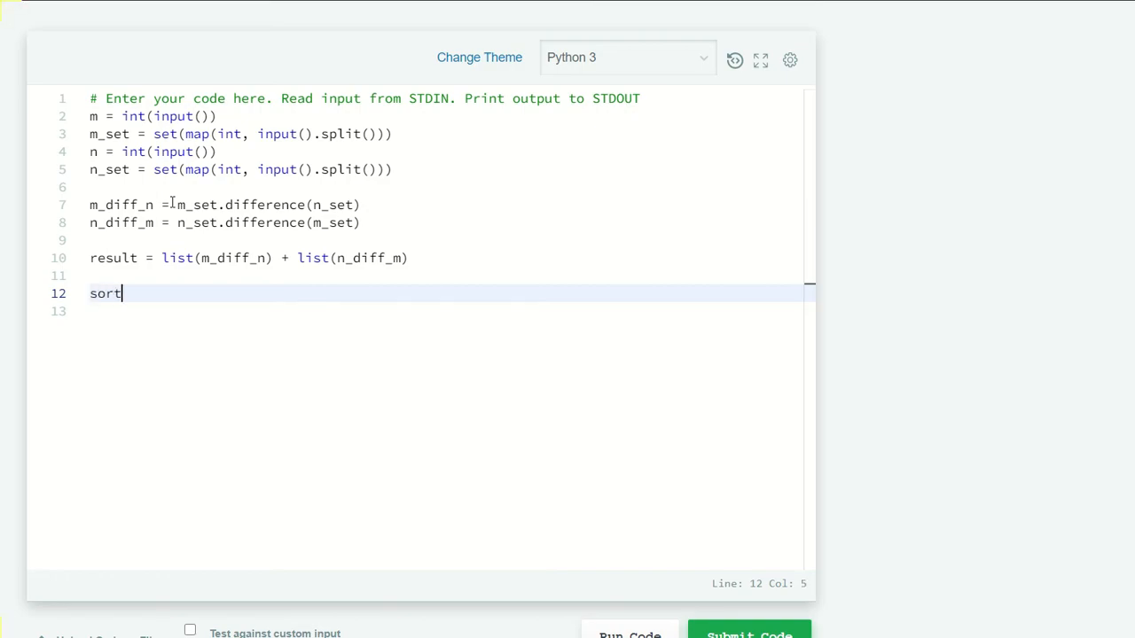
pyautogui.write('ed_re')
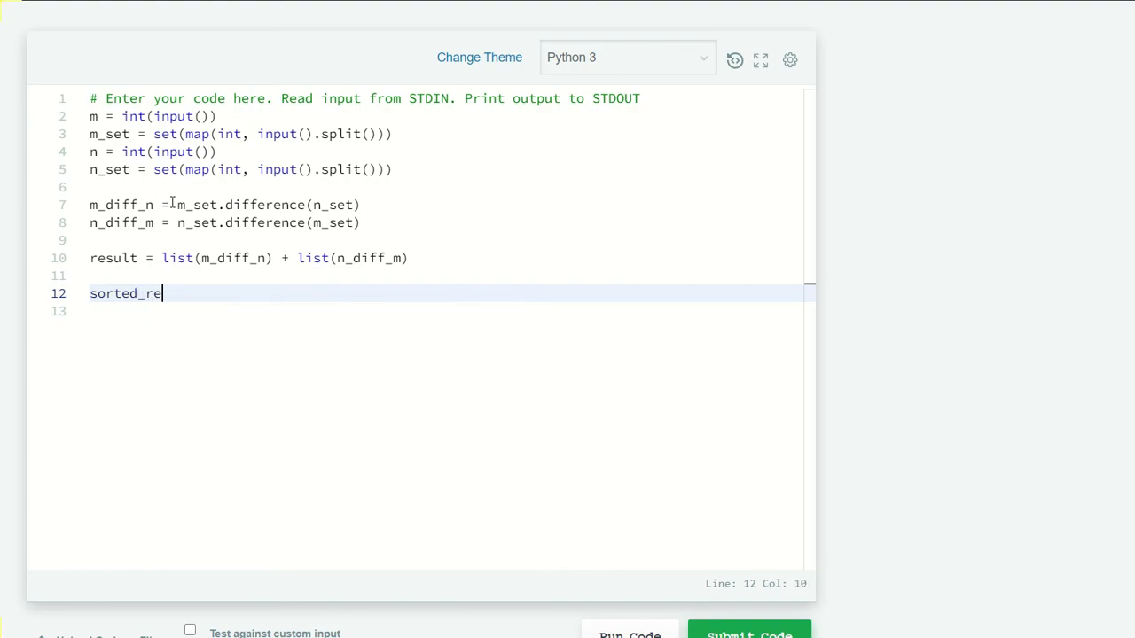
pyautogui.write('sult =')
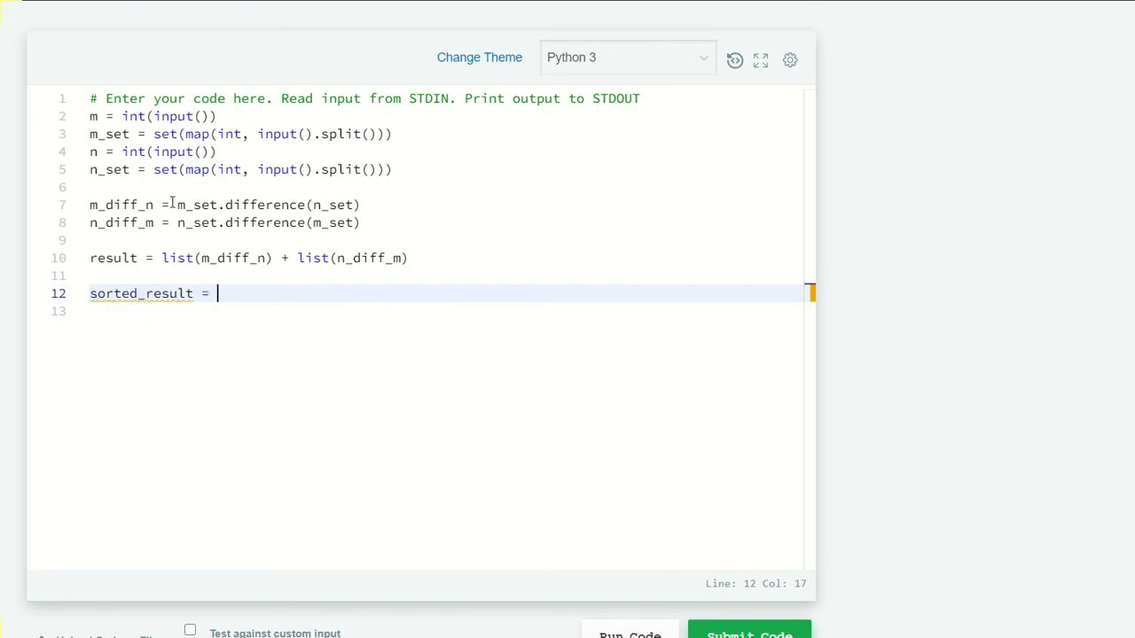
pyautogui.write('sorted(')
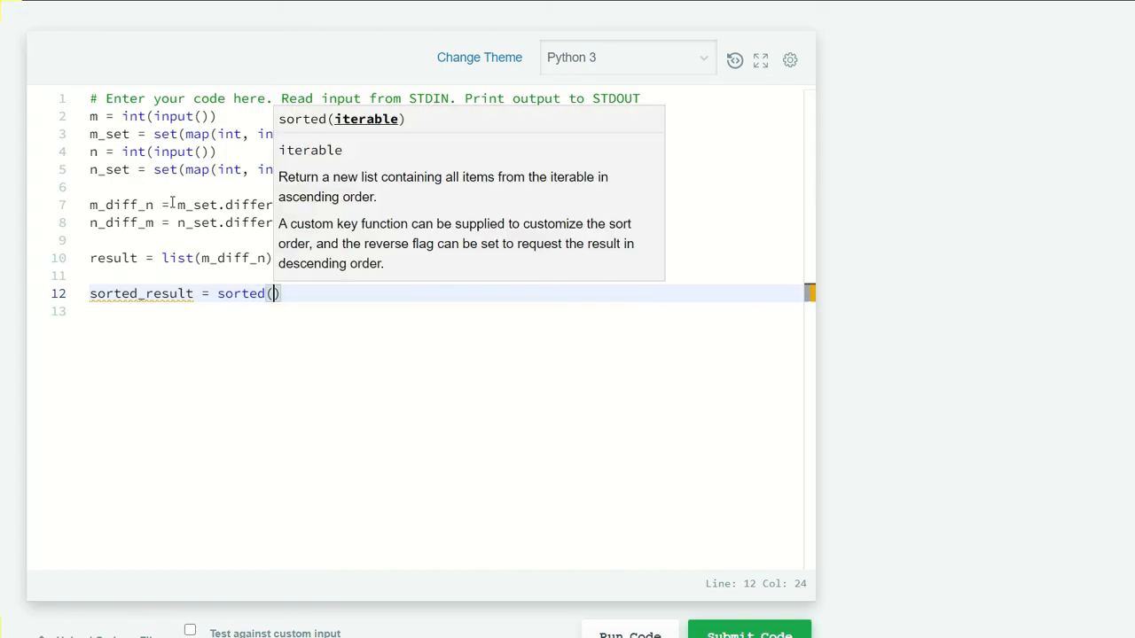
pyautogui.write('result')
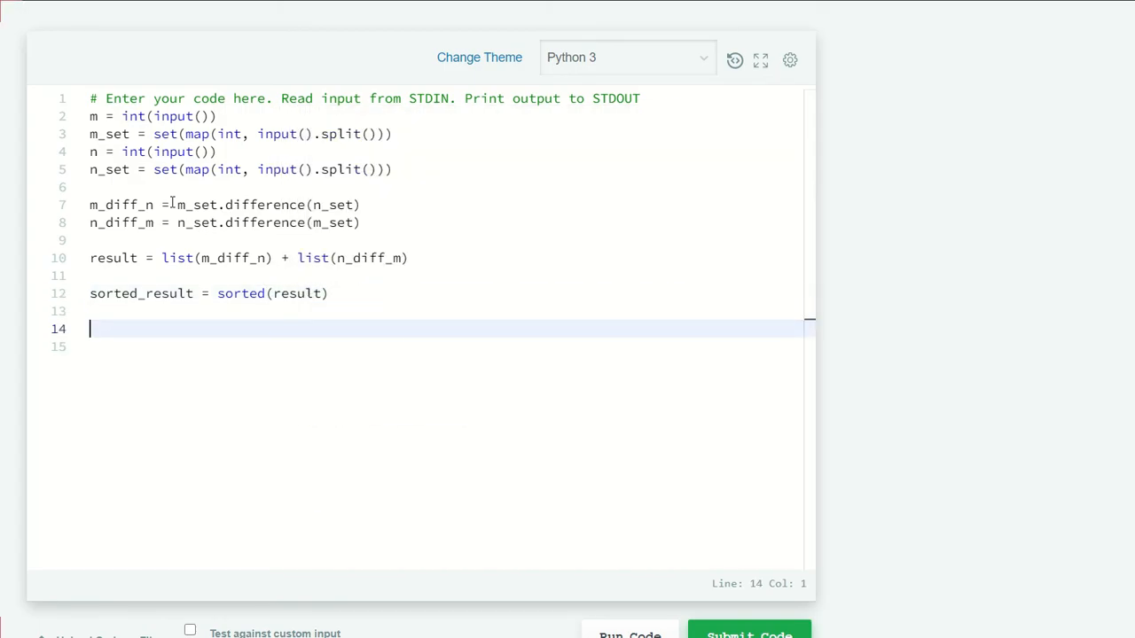
# Step: Print each value on its own line with print(*sorted_result, sep = '\n')
pyautogui.write('print()')
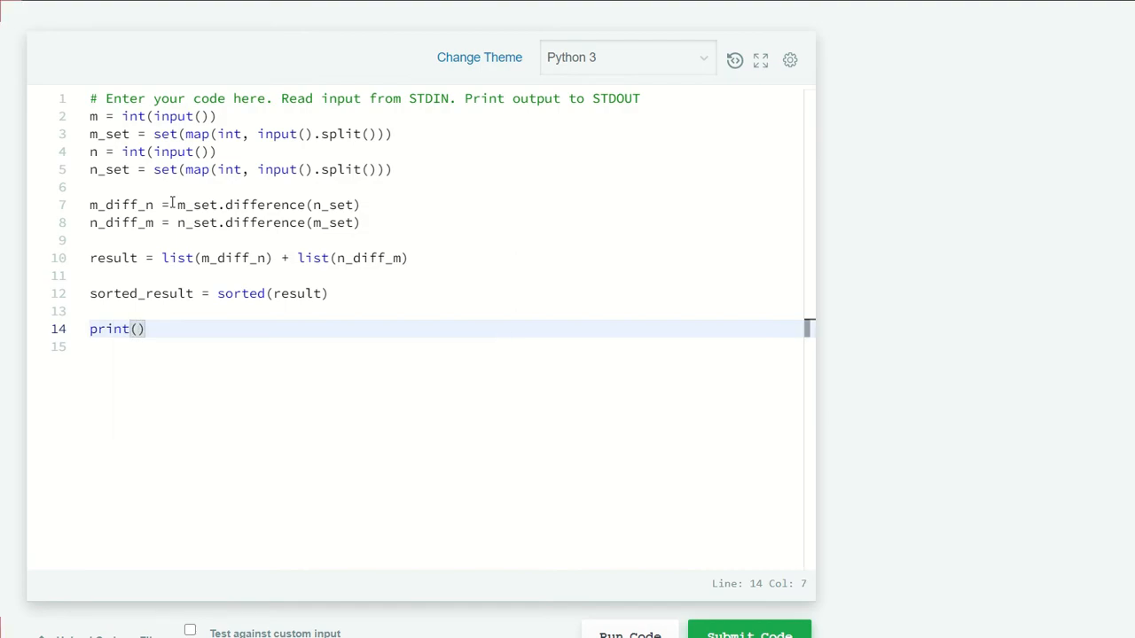
pyautogui.write('*s')
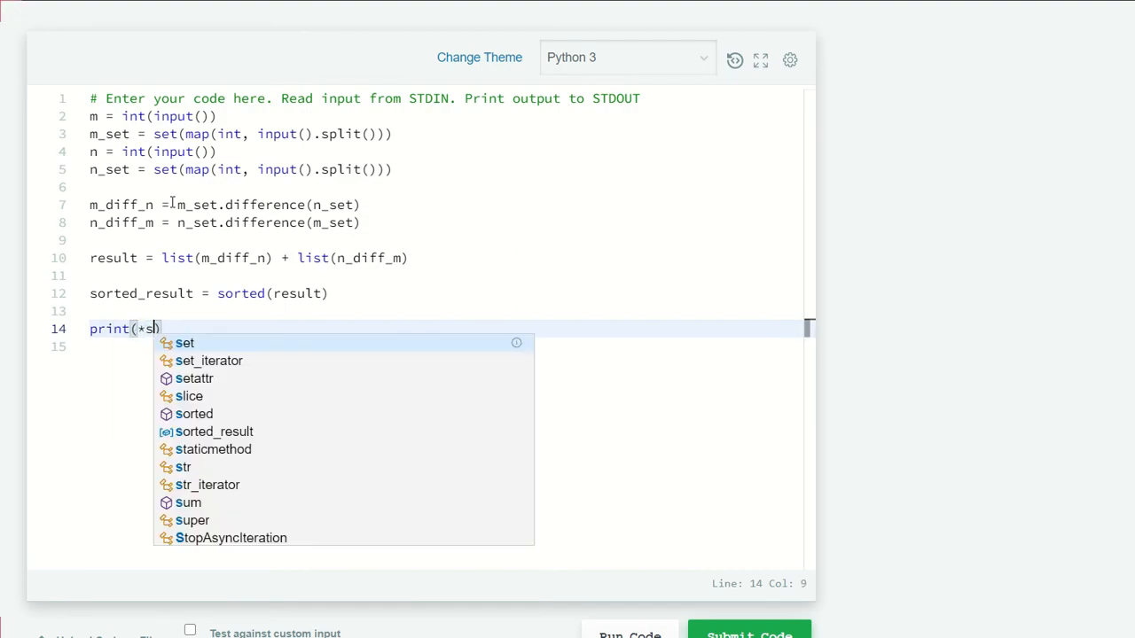
pyautogui.write('orted_result,')
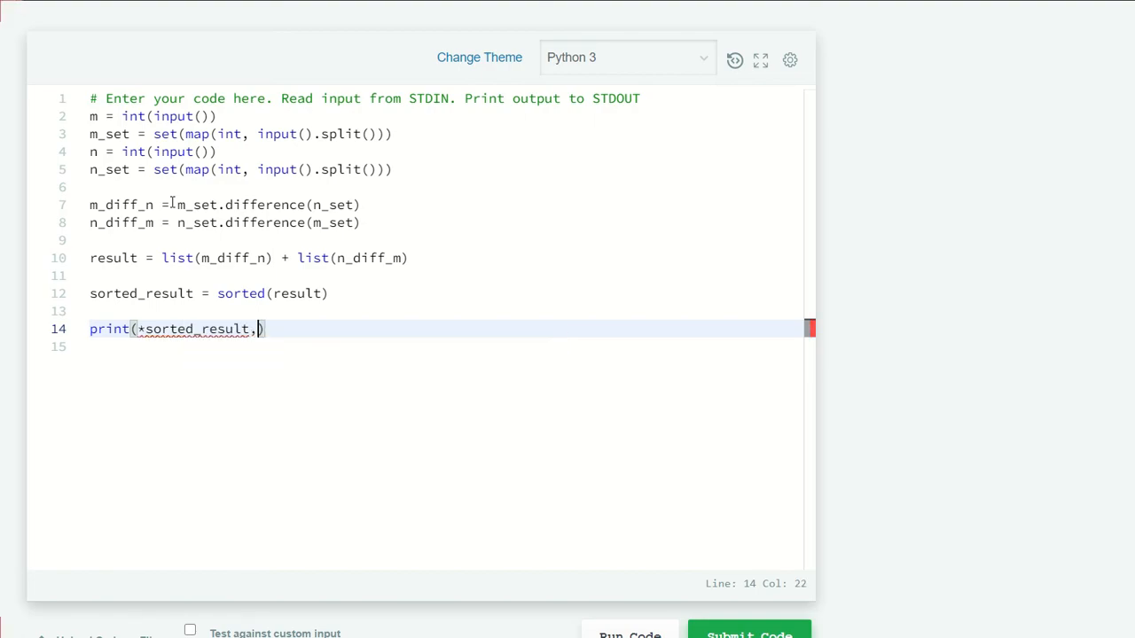
pyautogui.write('sep =')
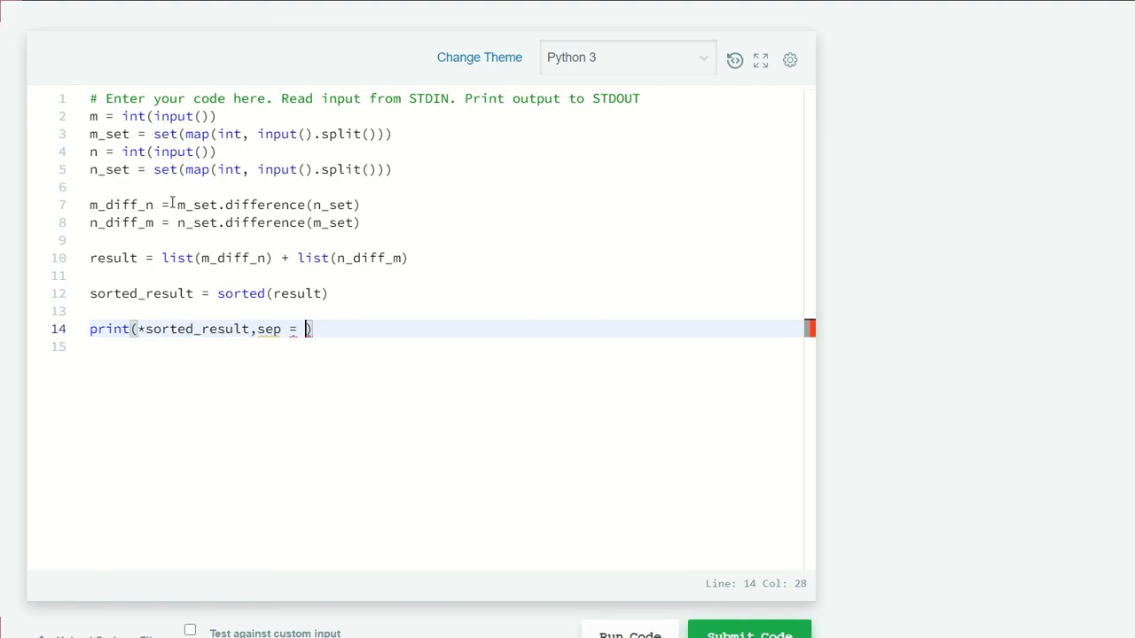
pyautogui.write("'\\n')")
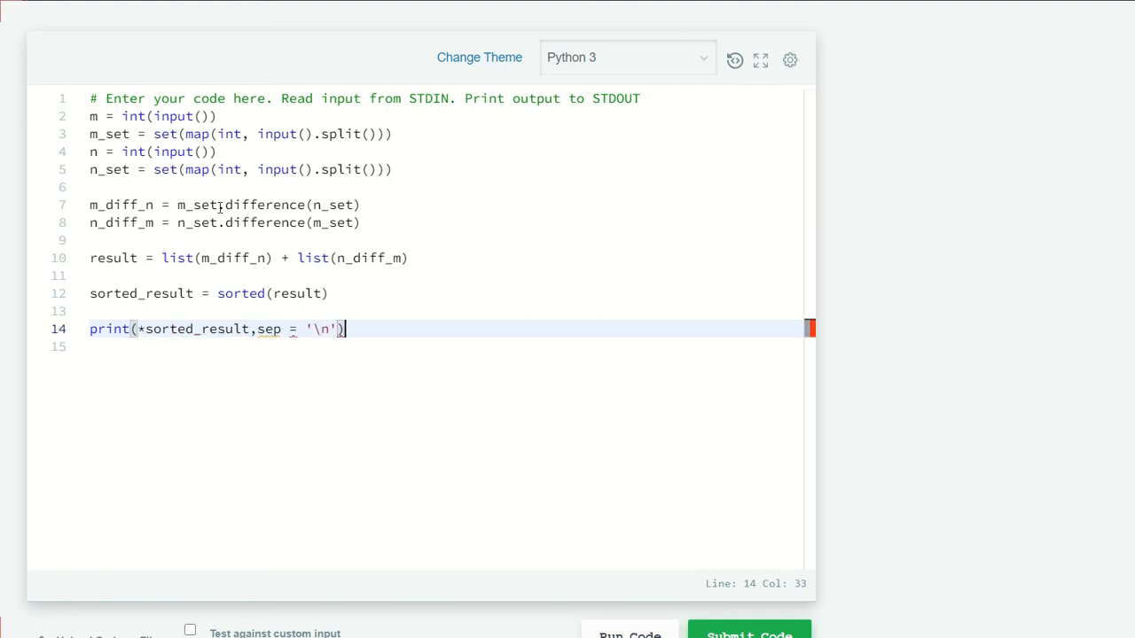
pyautogui.press('Return')
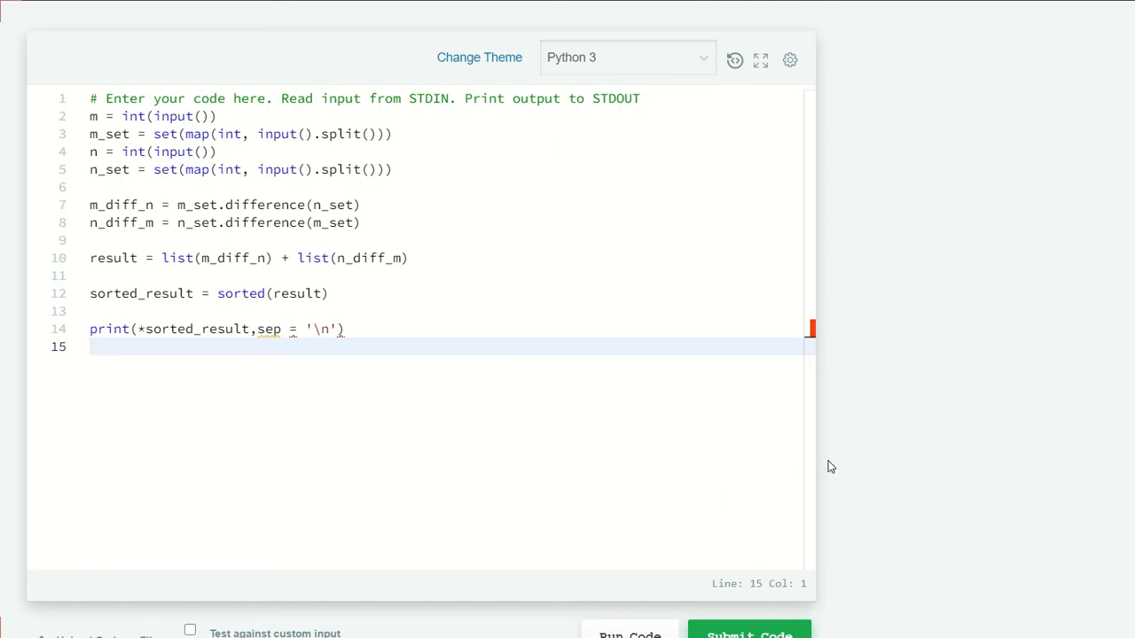
pyautogui.scroll(-3)
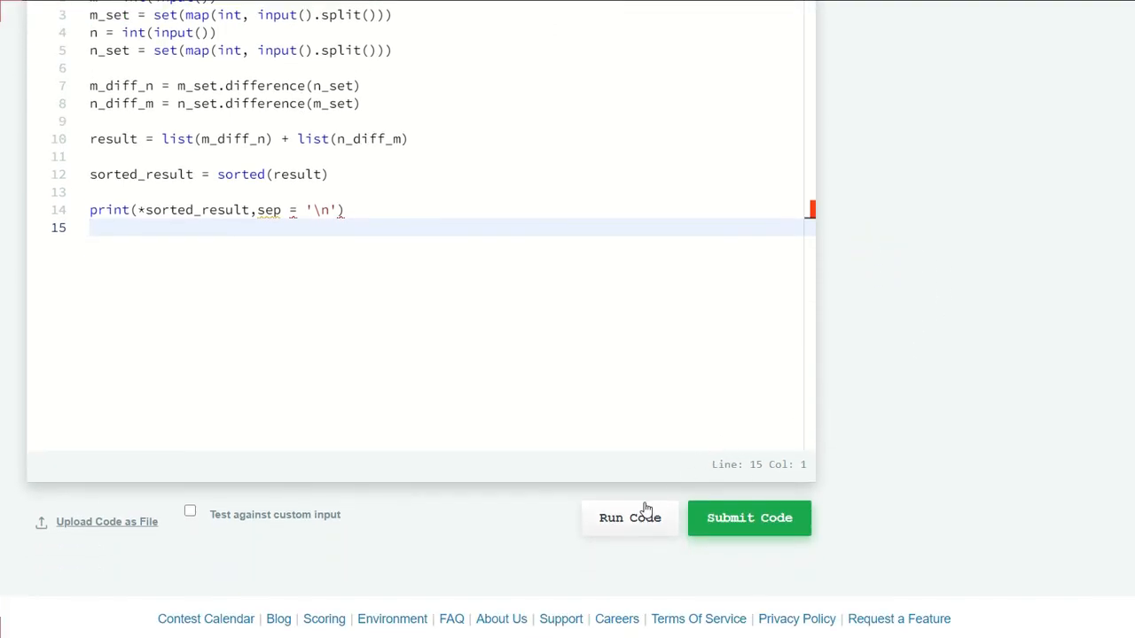
# Step: Run the code and confirm Sample Test cases 0 and 1 pass with output -10, 5, 6, 7, 8
pyautogui.click(629, 518)
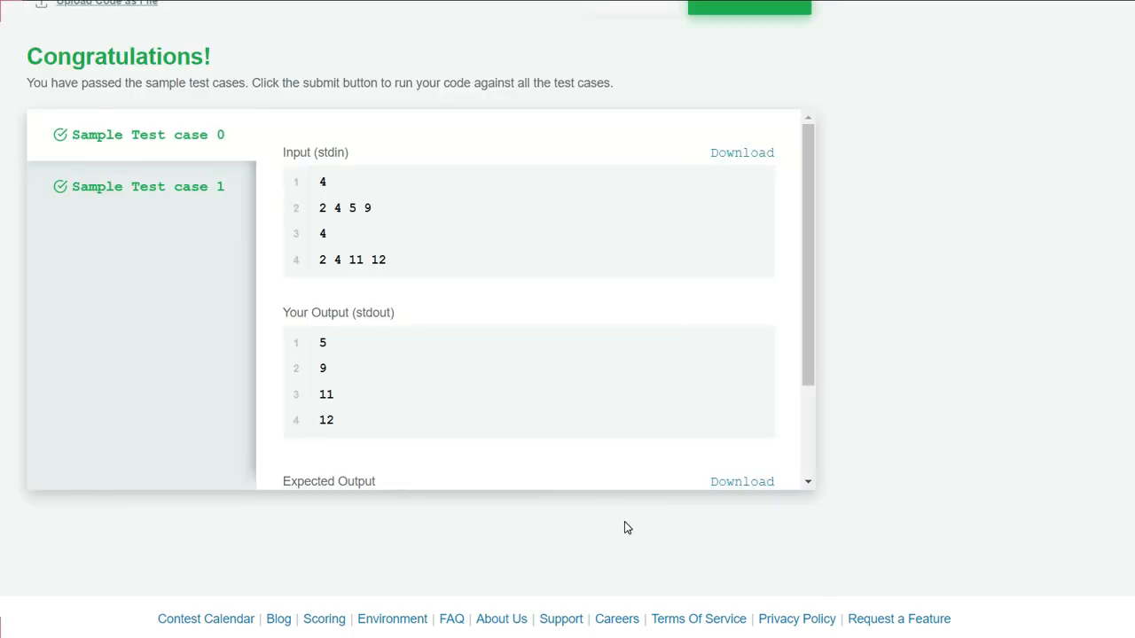
pyautogui.scroll(3)
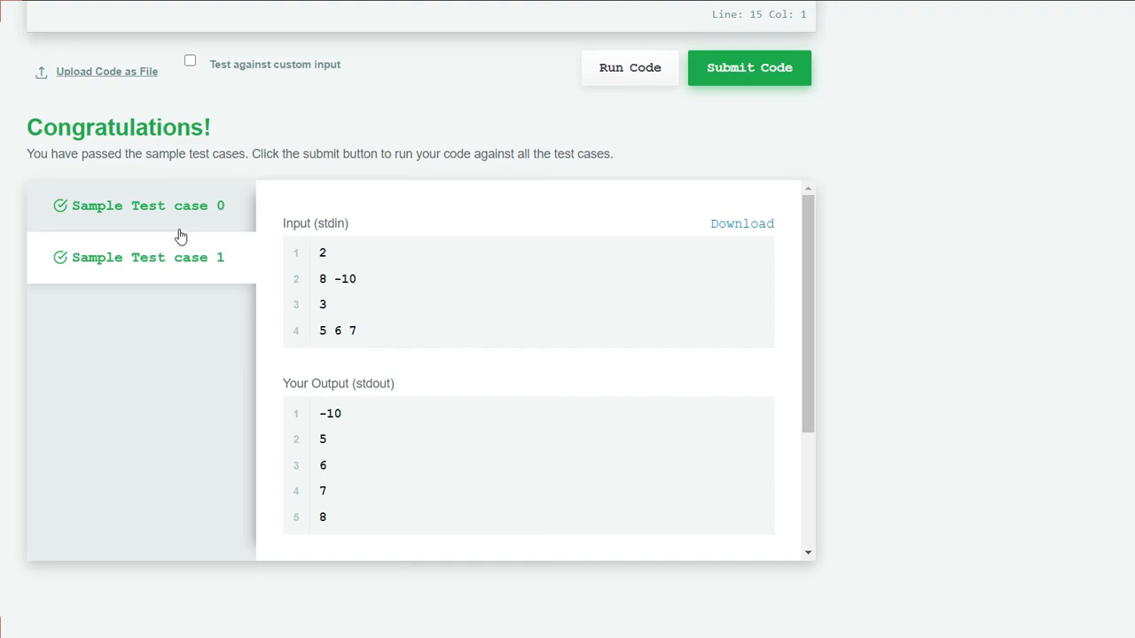
pyautogui.moveTo(535, 132)
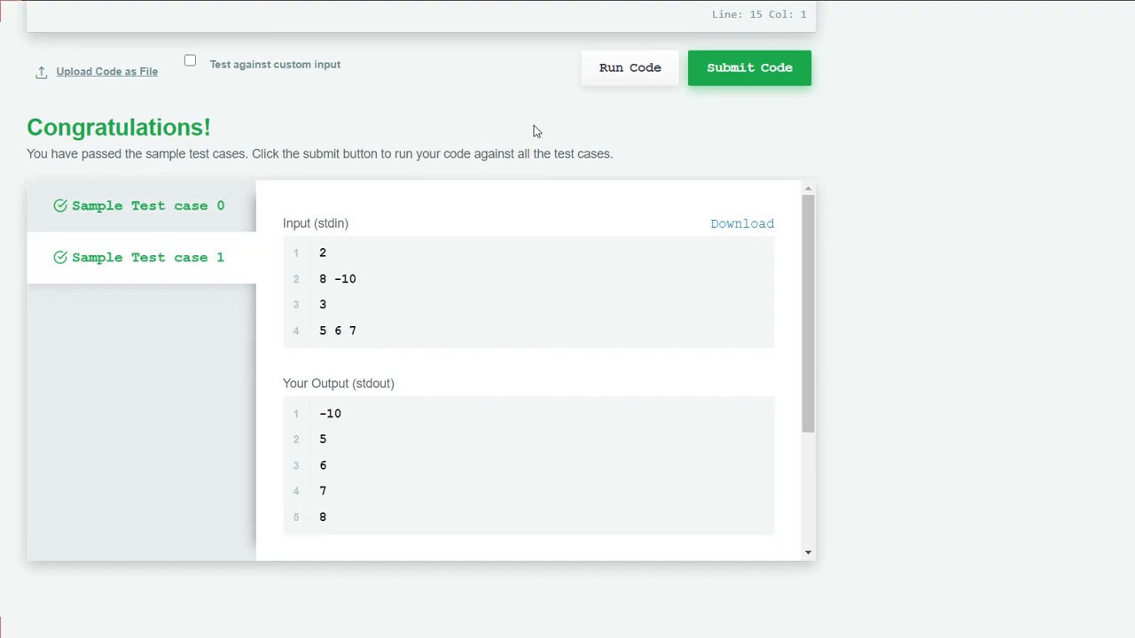
pyautogui.scroll(3)
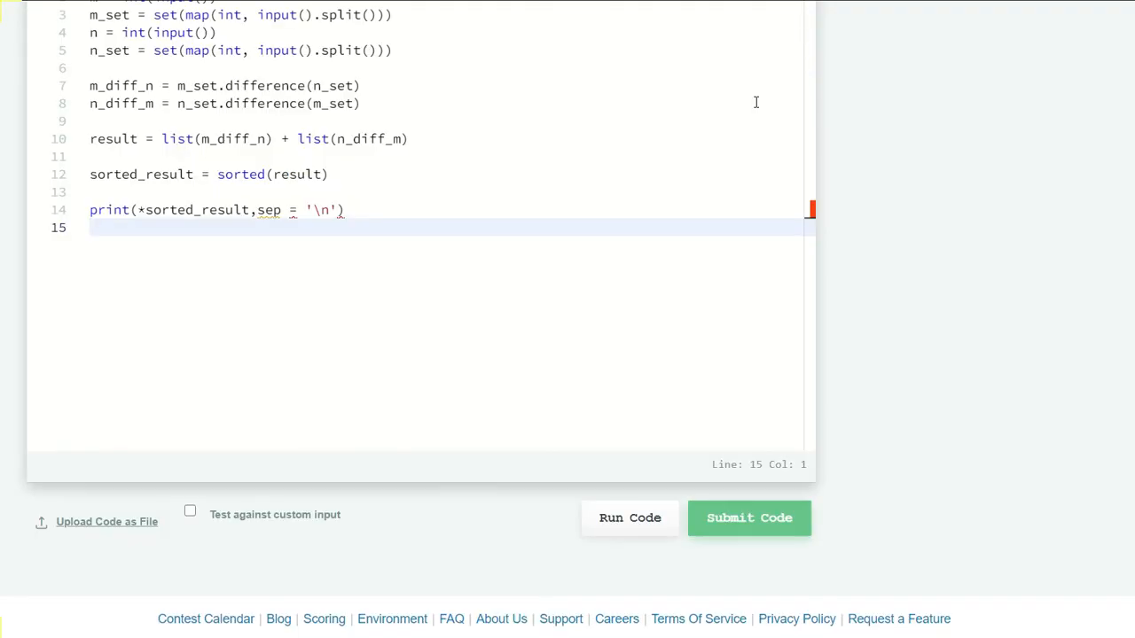
# Step: Submit the solution and confirm every test case passes and the challenge is solved
pyautogui.click(748, 517)
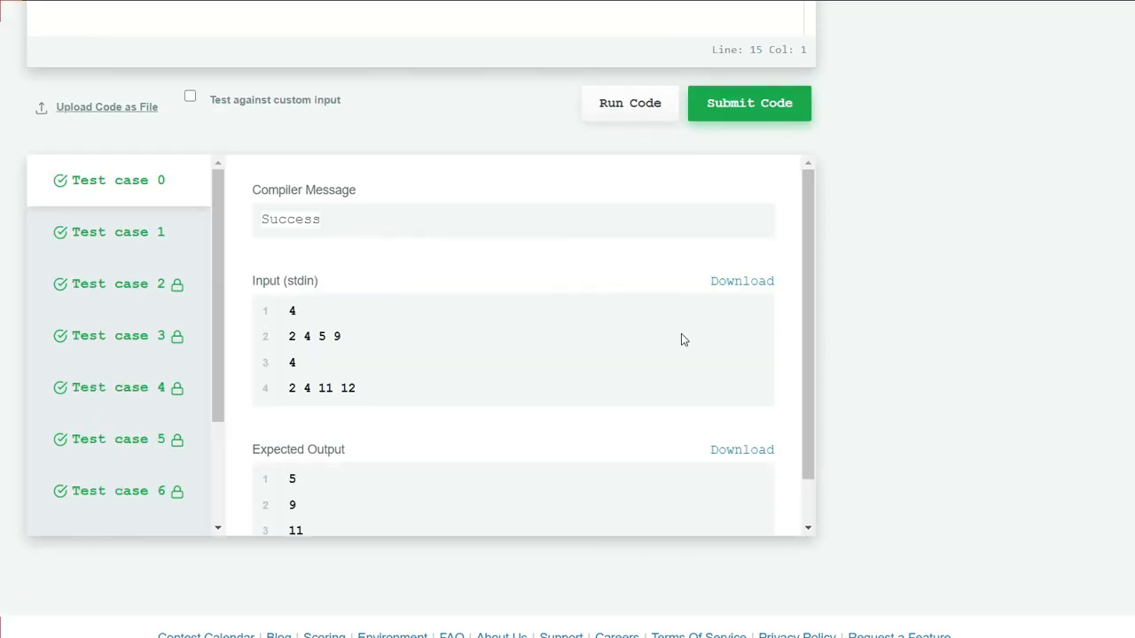
pyautogui.scroll(-3)
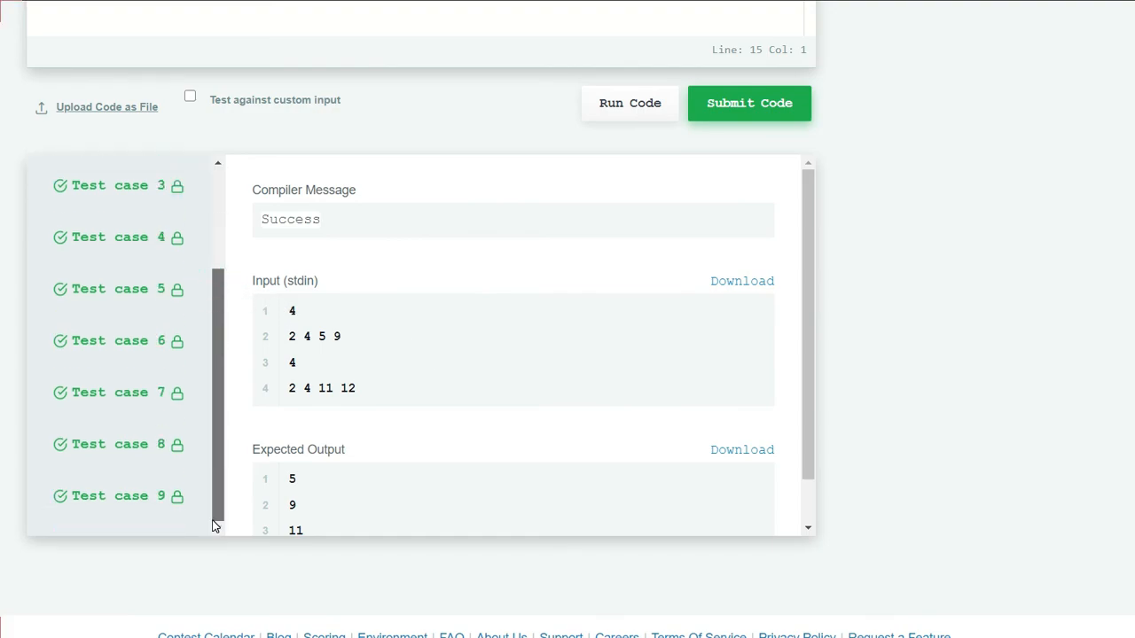
pyautogui.click(748, 102)
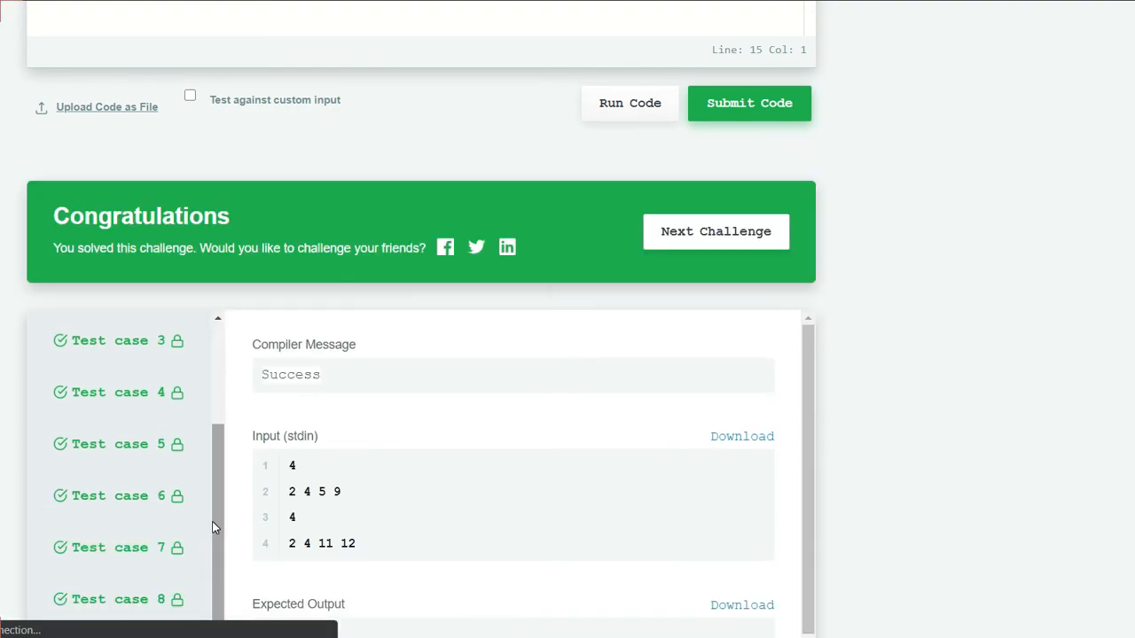